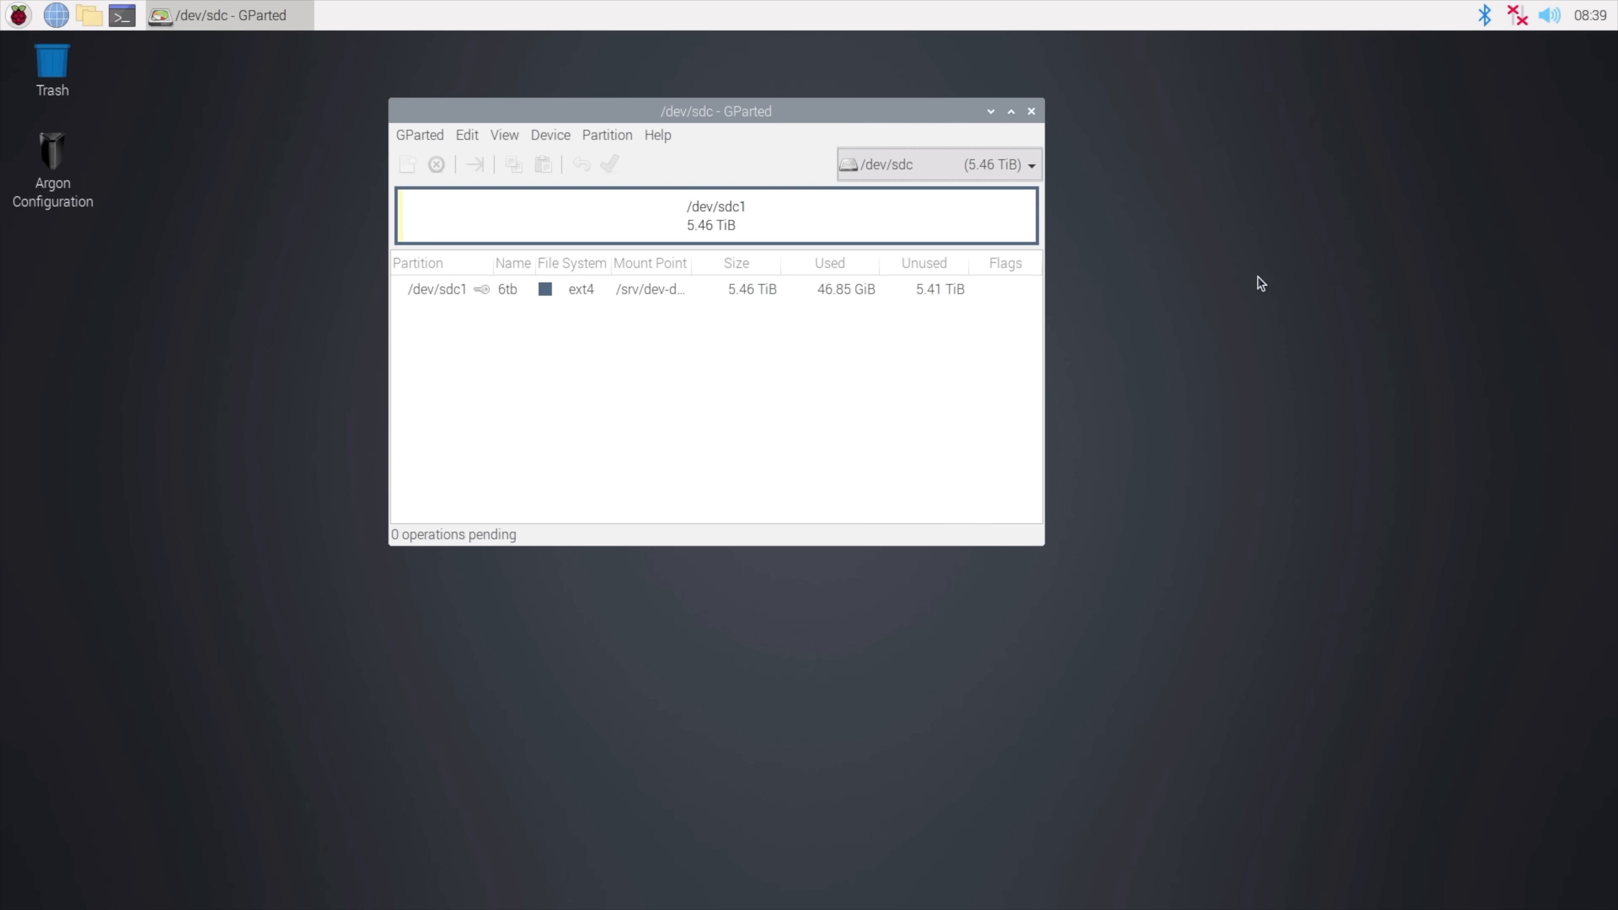
pyautogui.moveTo(105, 148)
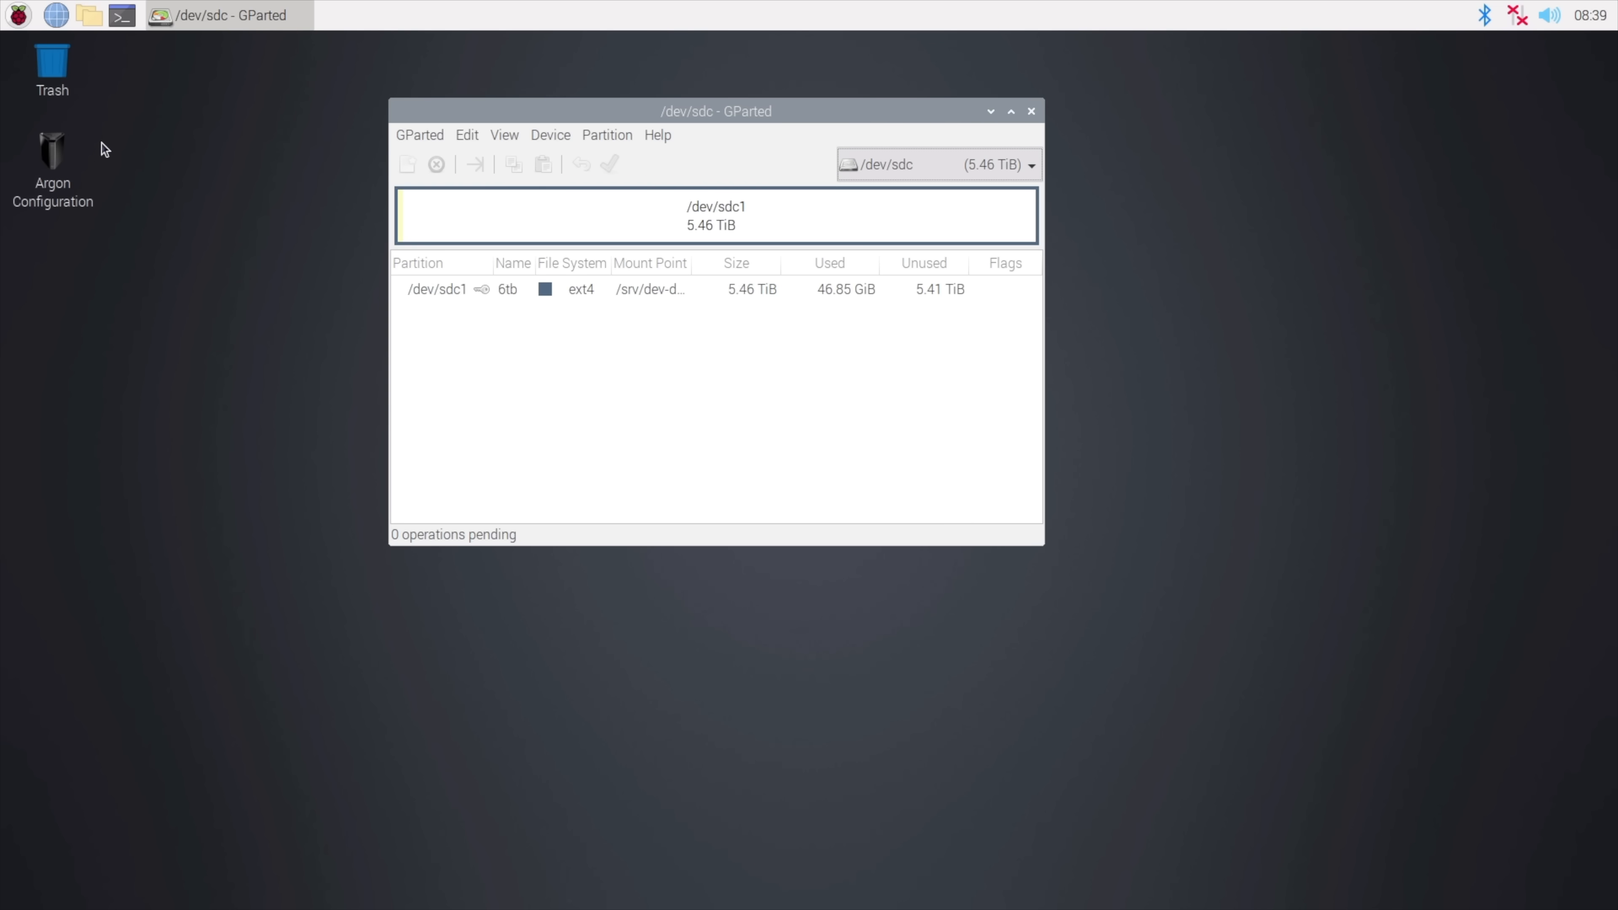
pyautogui.moveTo(323, 331)
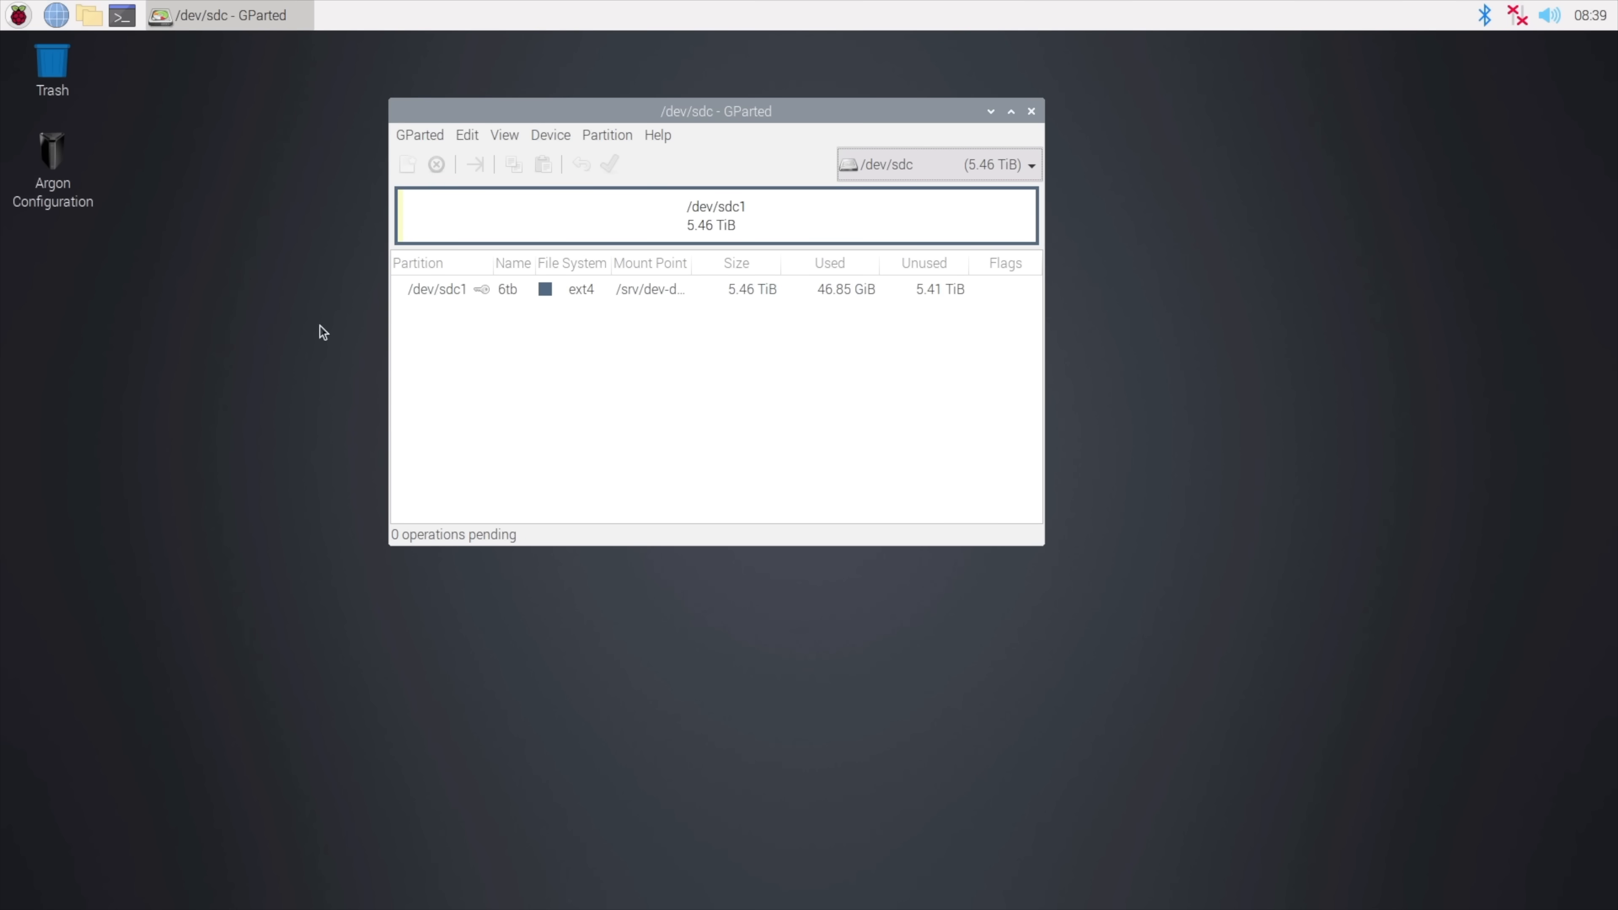
pyautogui.moveTo(796, 320)
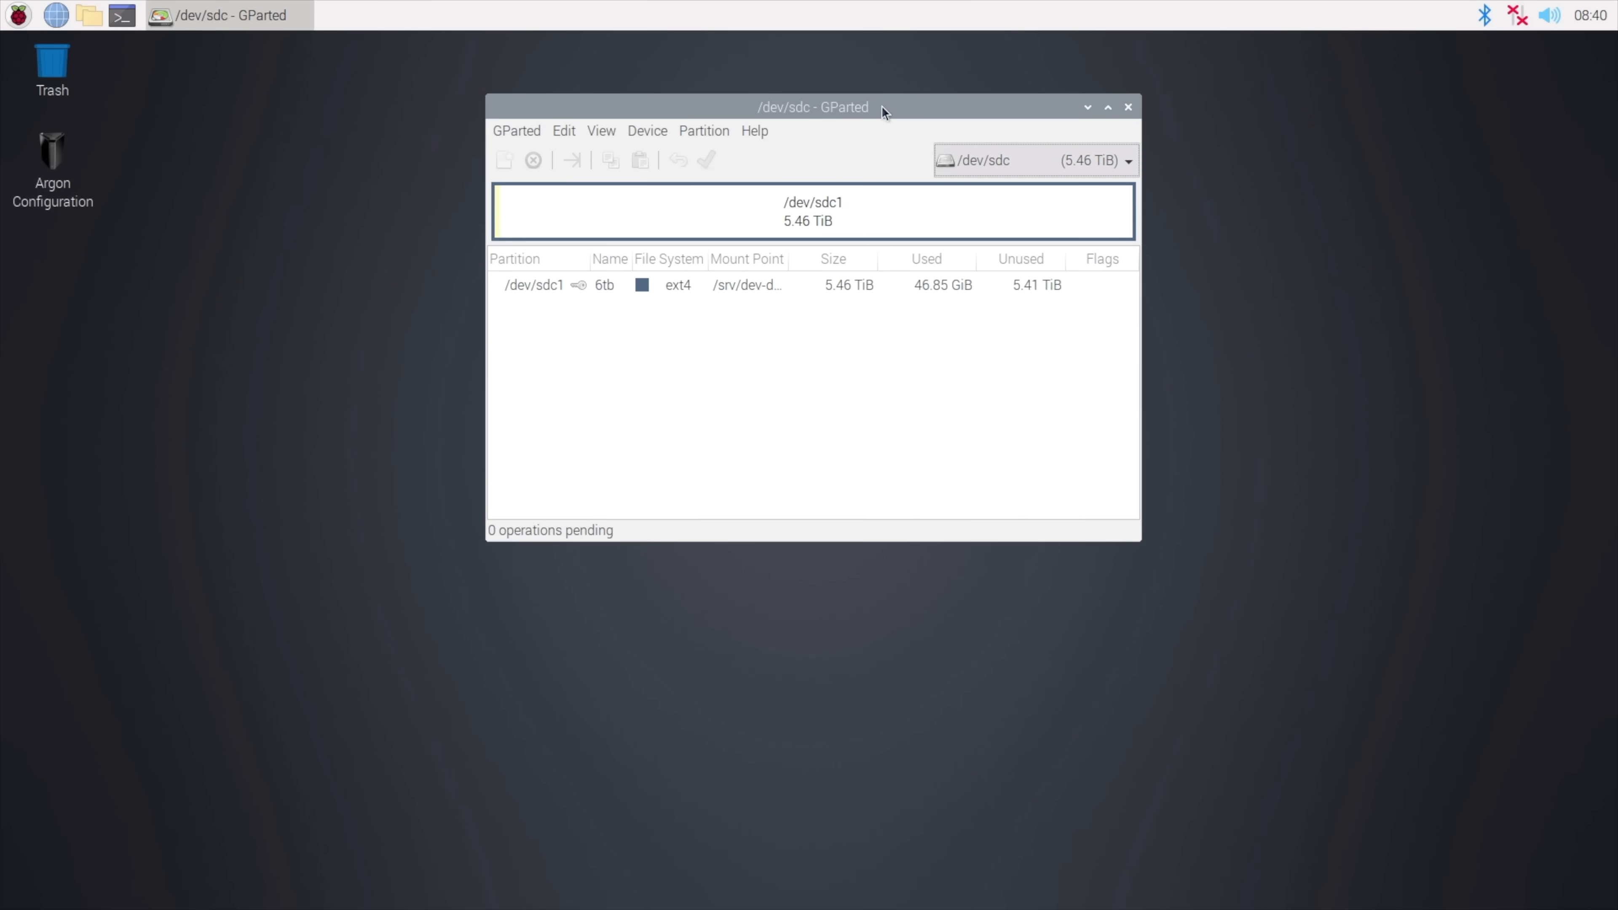
pyautogui.moveTo(1079, 116)
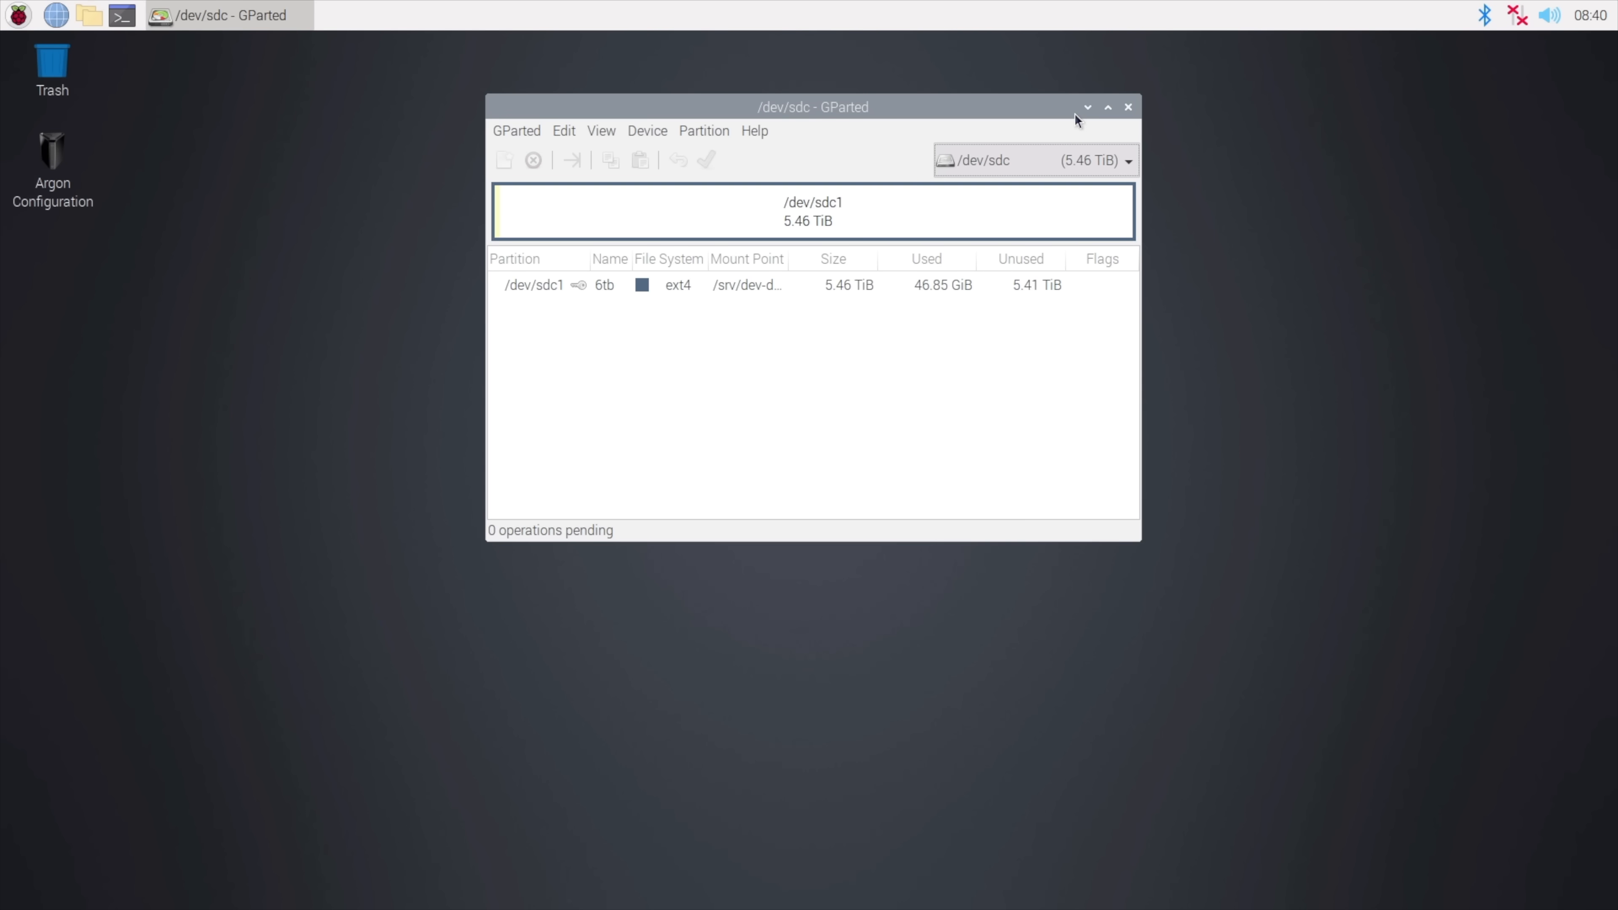
# Step: Minimize the GParted window showing /dev/sdc's 5.46 TiB ext4 partition
pyautogui.click(1087, 107)
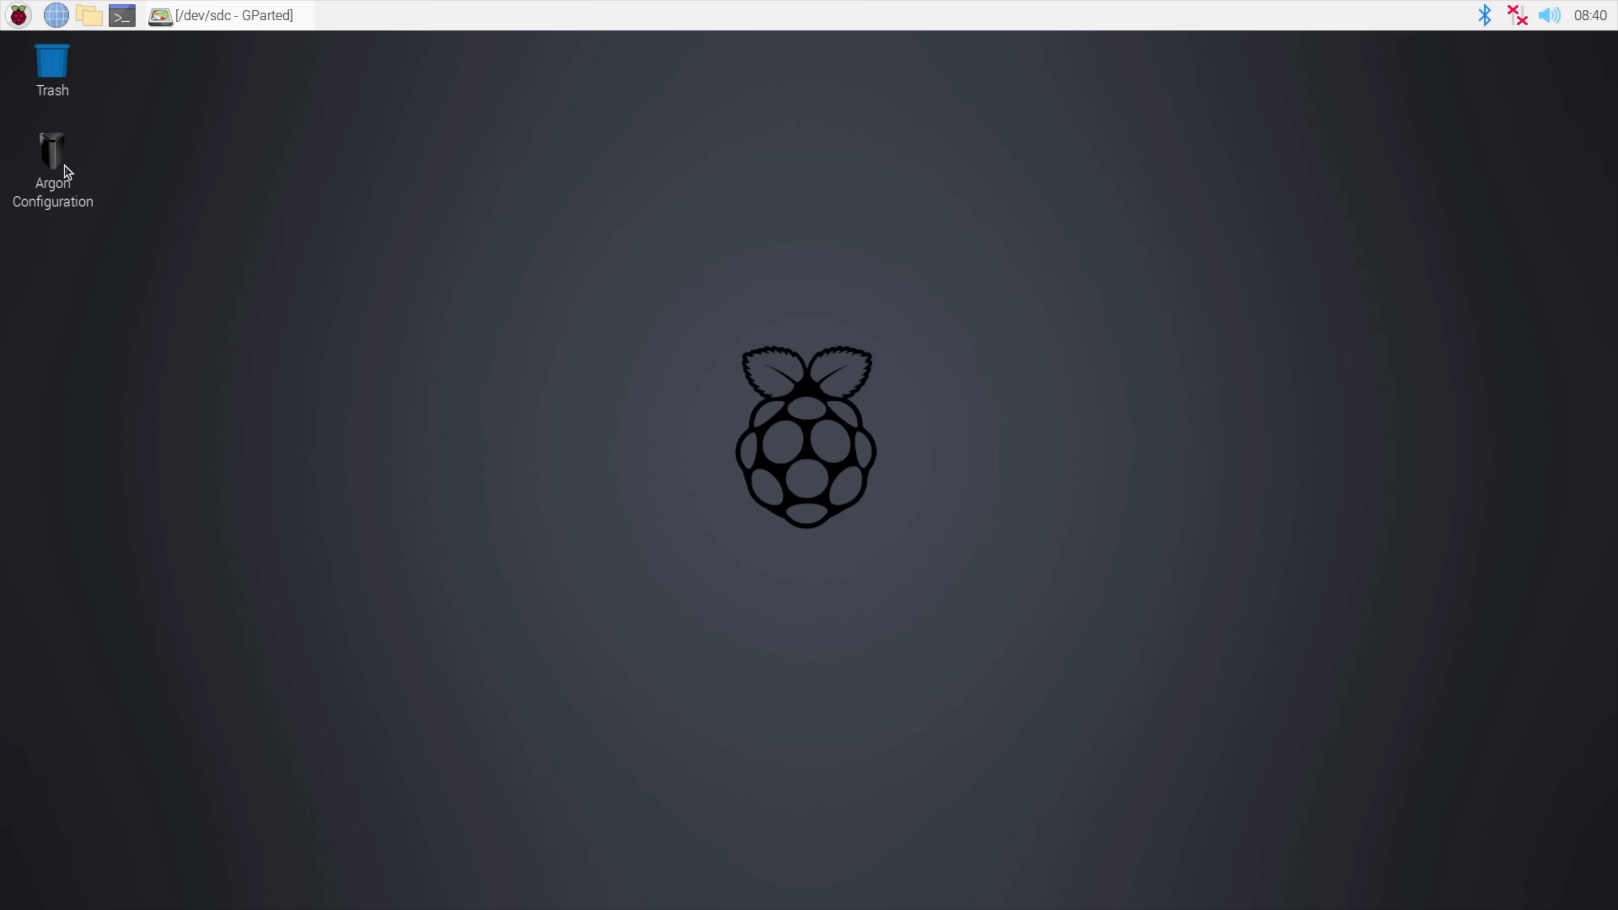
# Step: Launch Argon Configuration and choose fan mode 2, temperature-based control
pyautogui.doubleClick(51, 152)
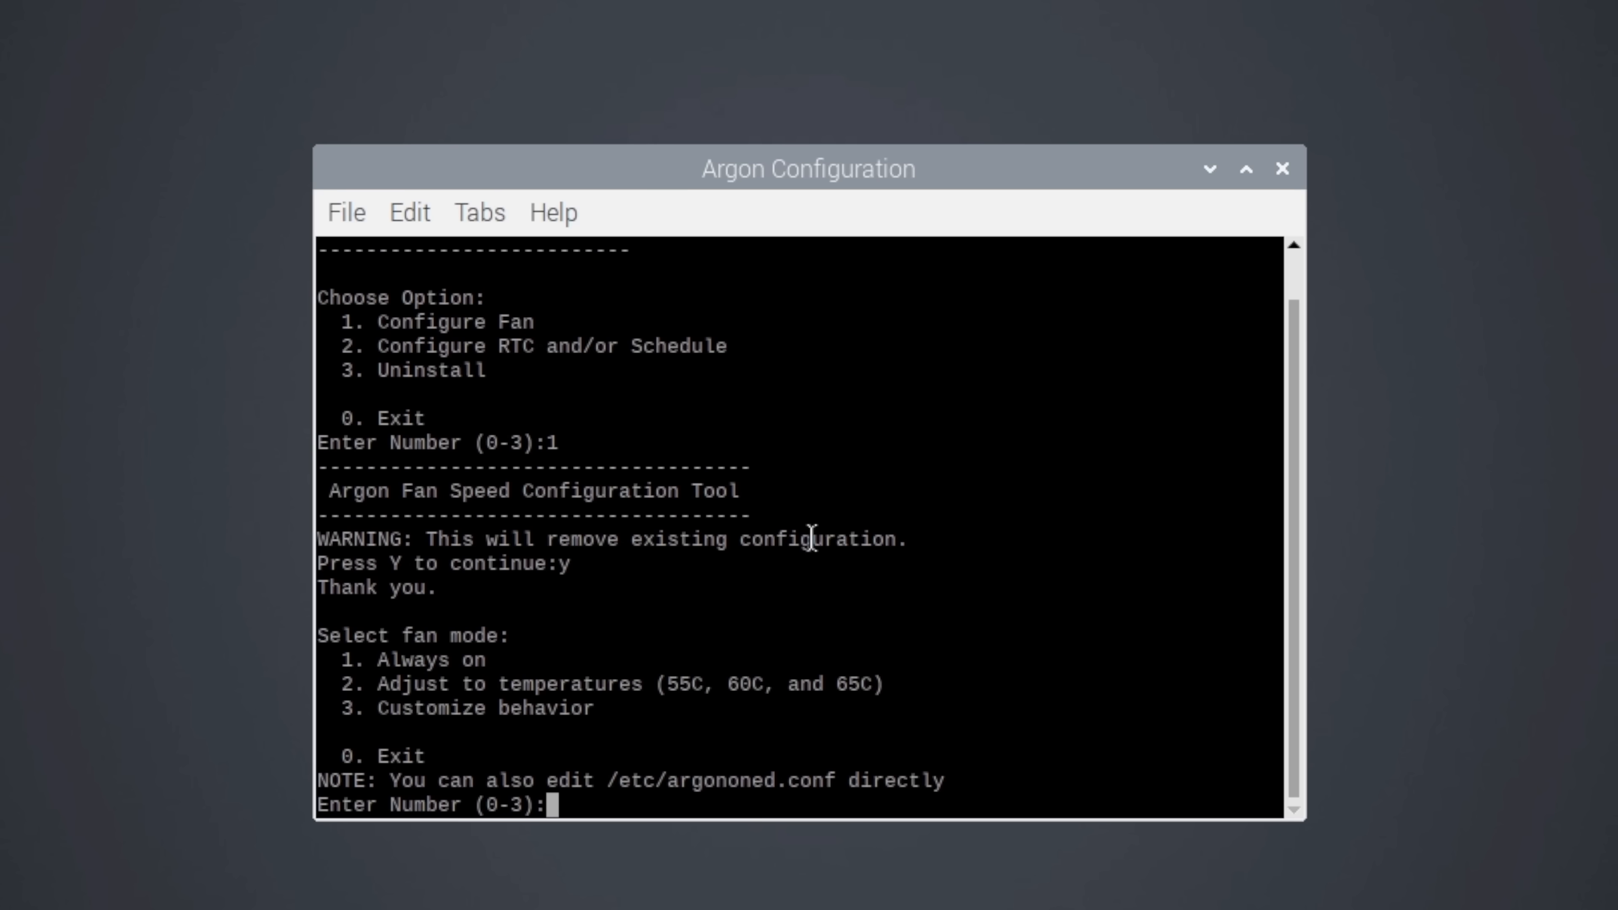
pyautogui.write('2')
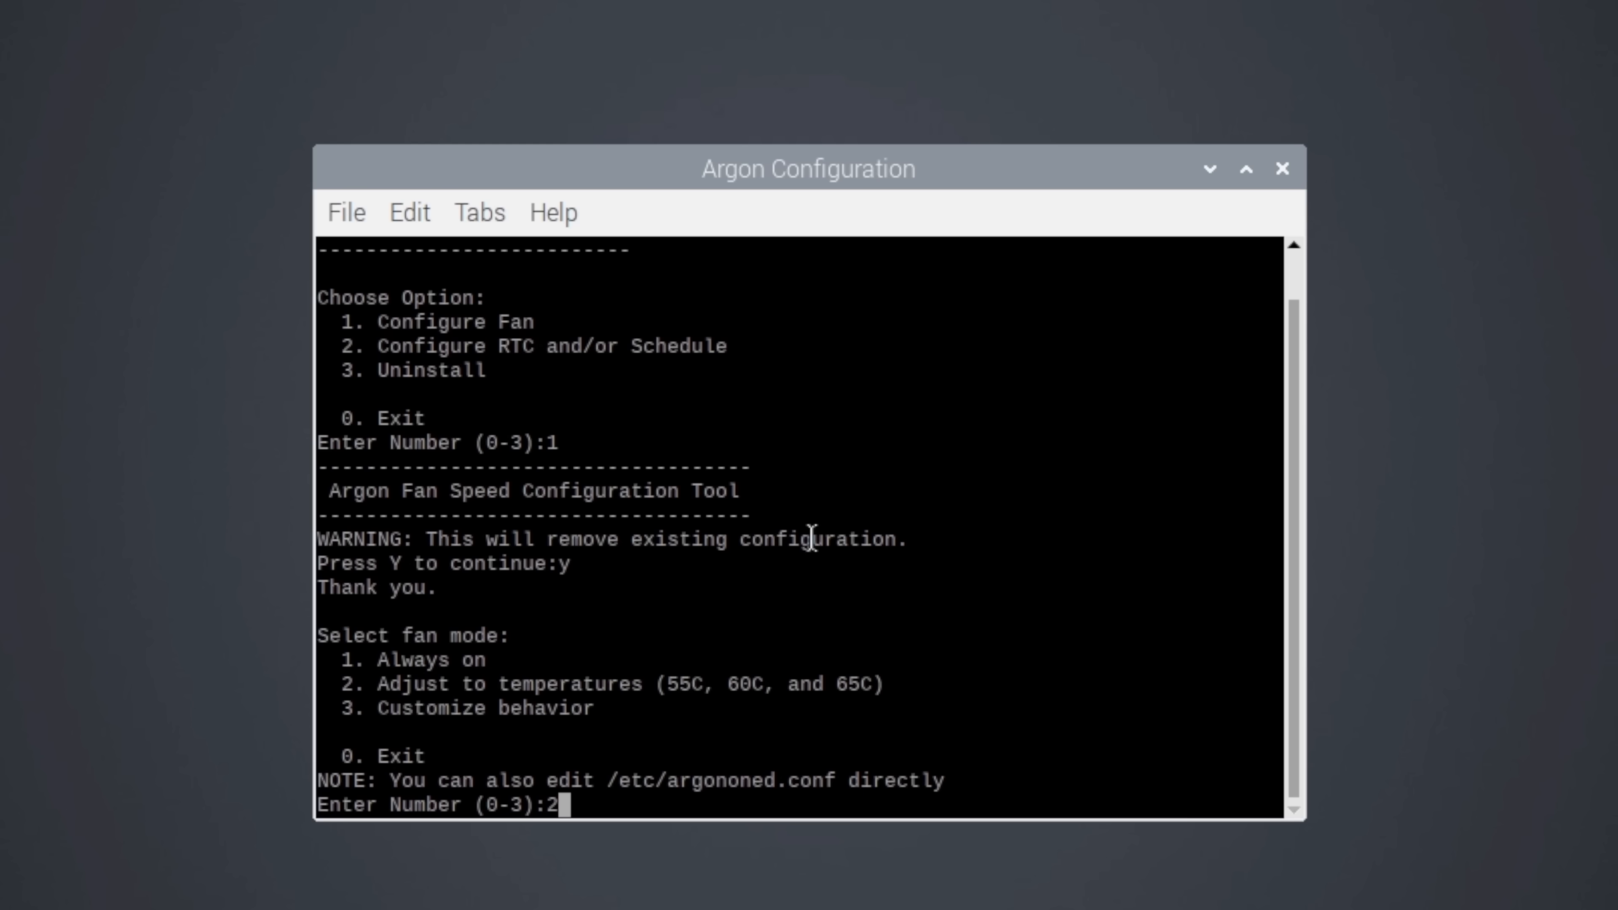
pyautogui.press('Return')
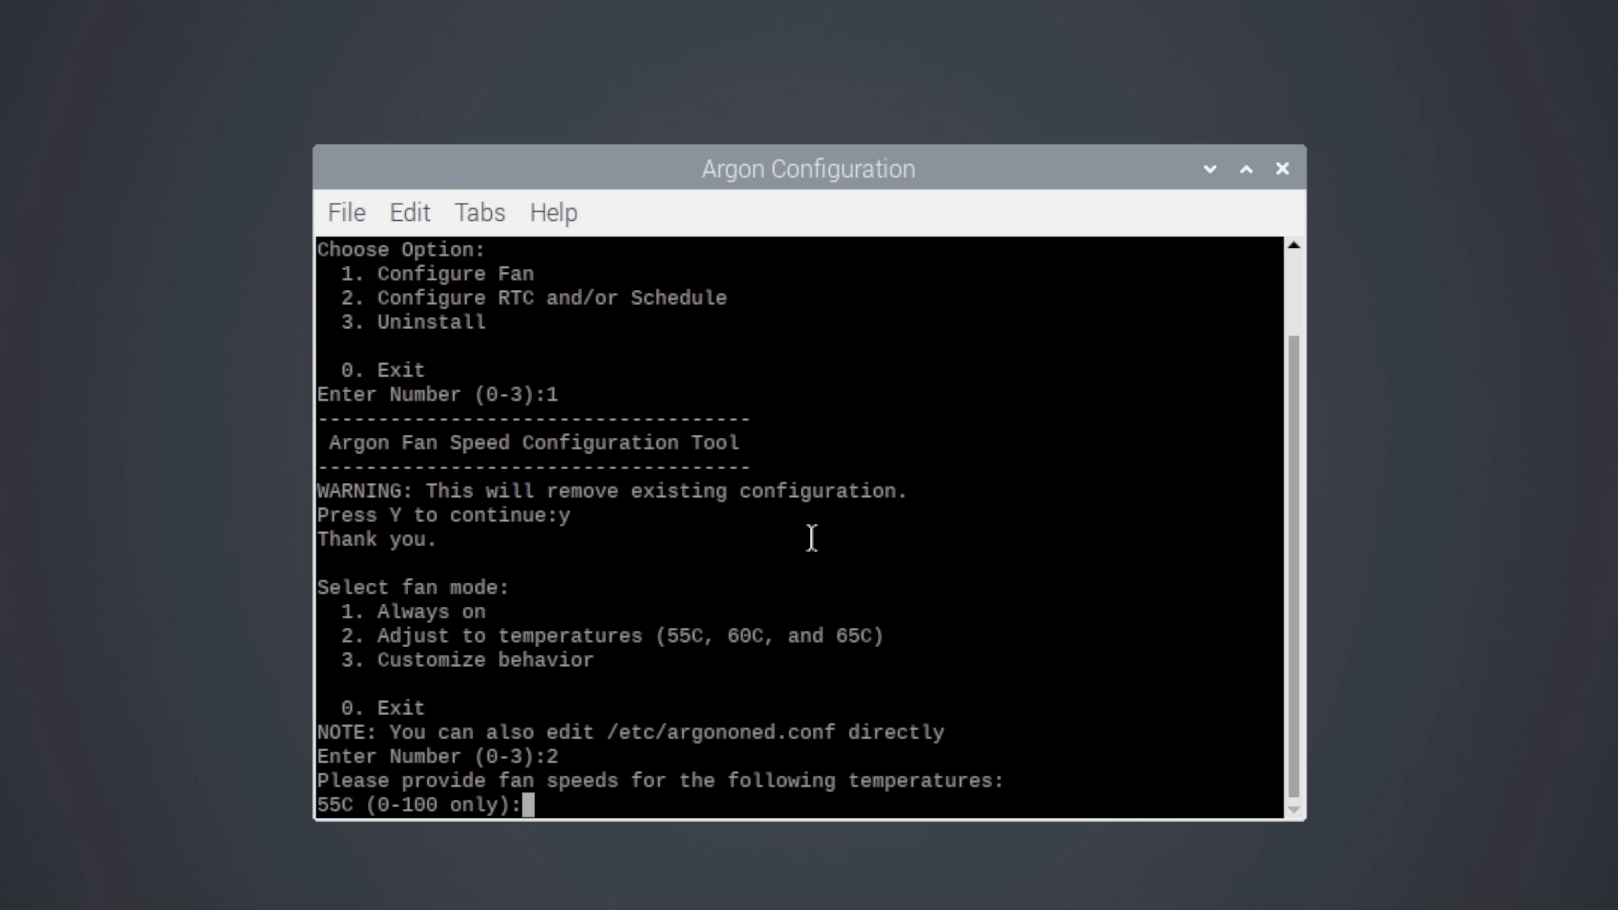
# Step: Set fan speeds 30 at 55C, 50 at 60C and 80 at 65C
pyautogui.write('30')
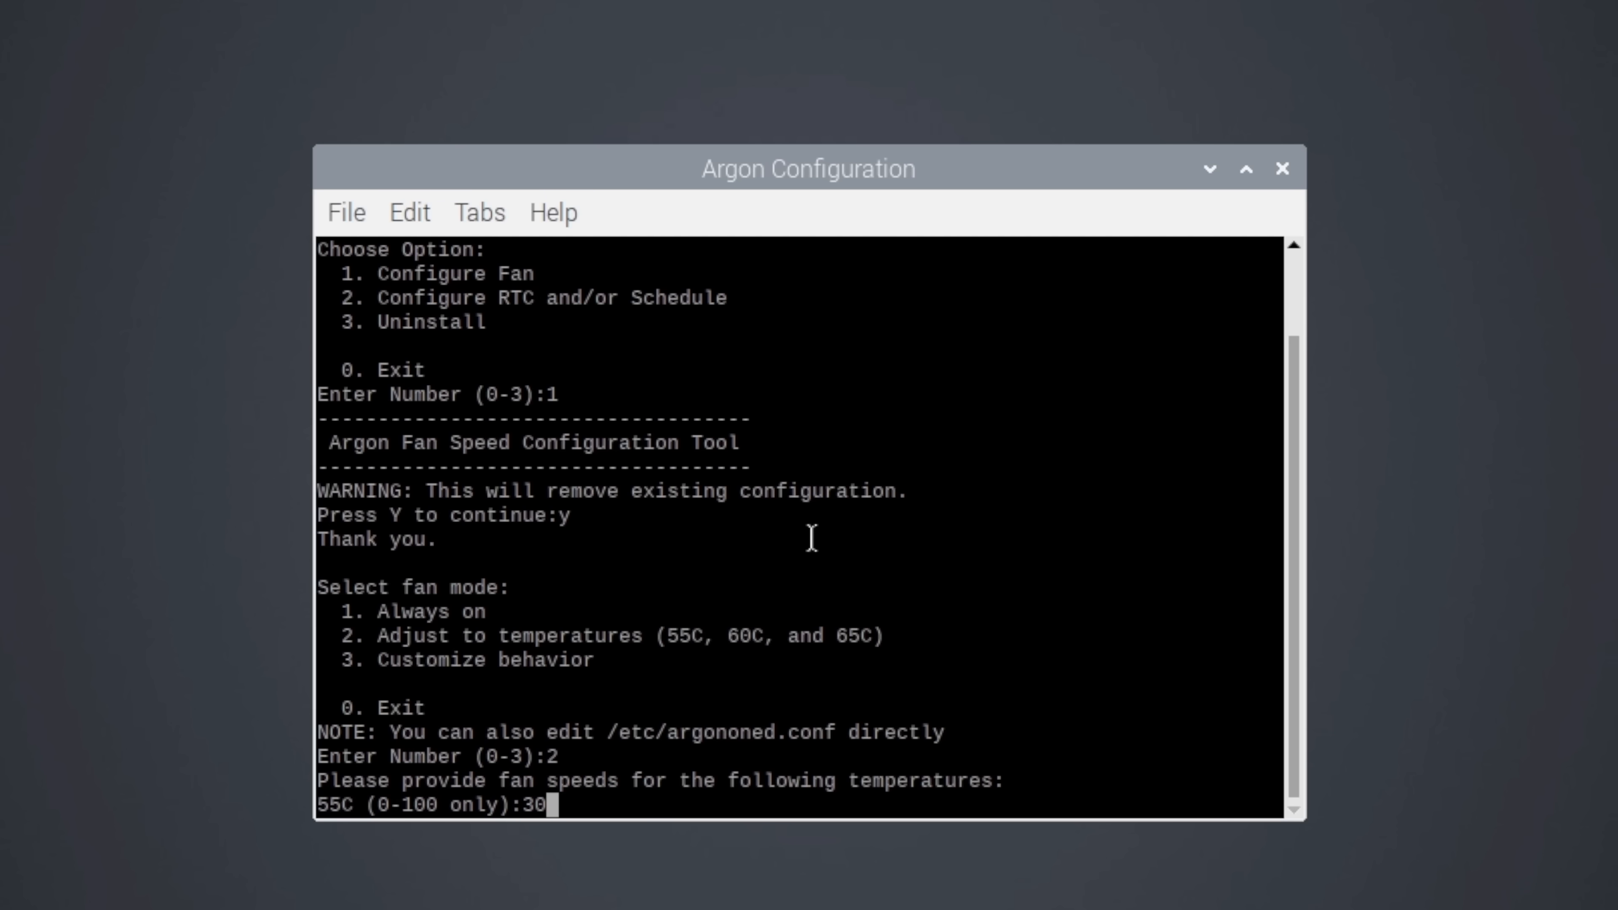
pyautogui.press('Return')
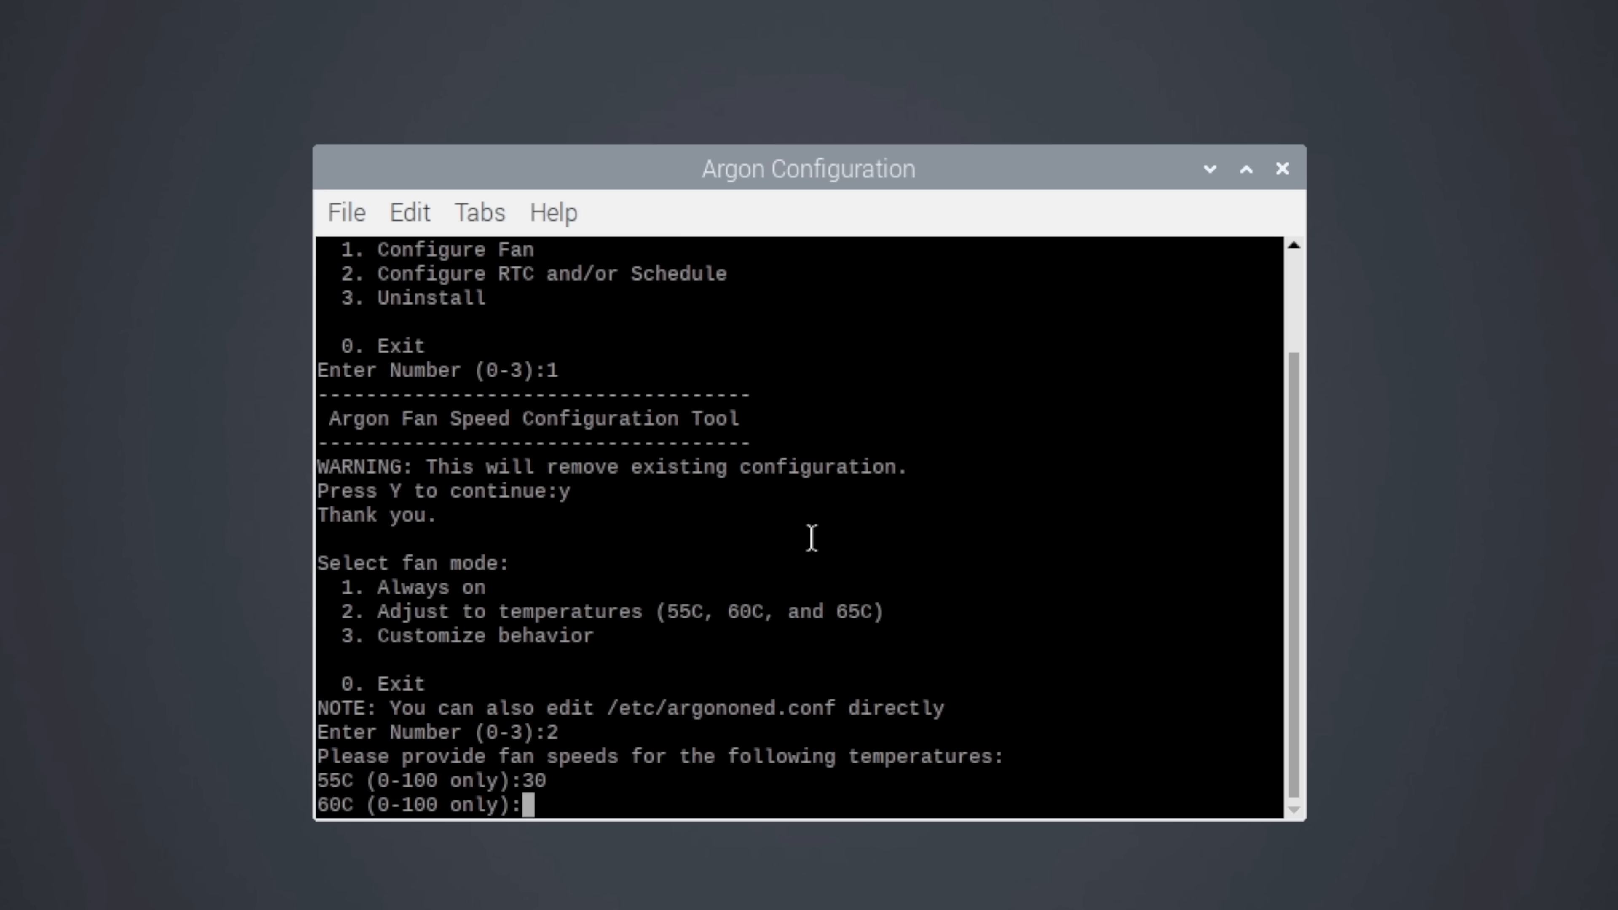
pyautogui.write('50')
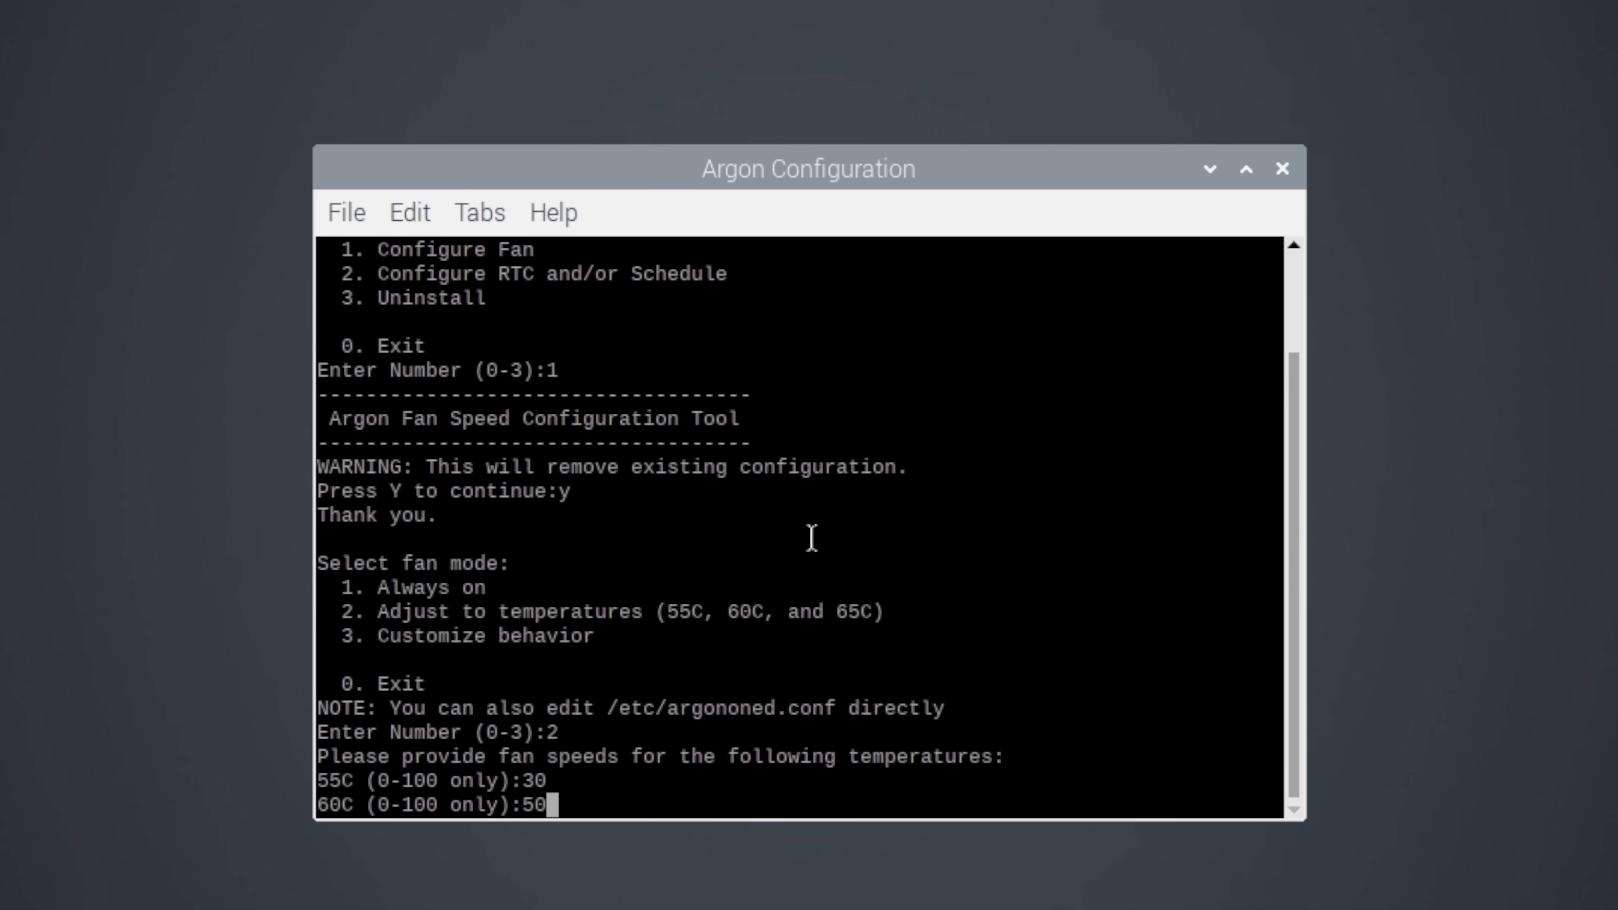
pyautogui.press('Return')
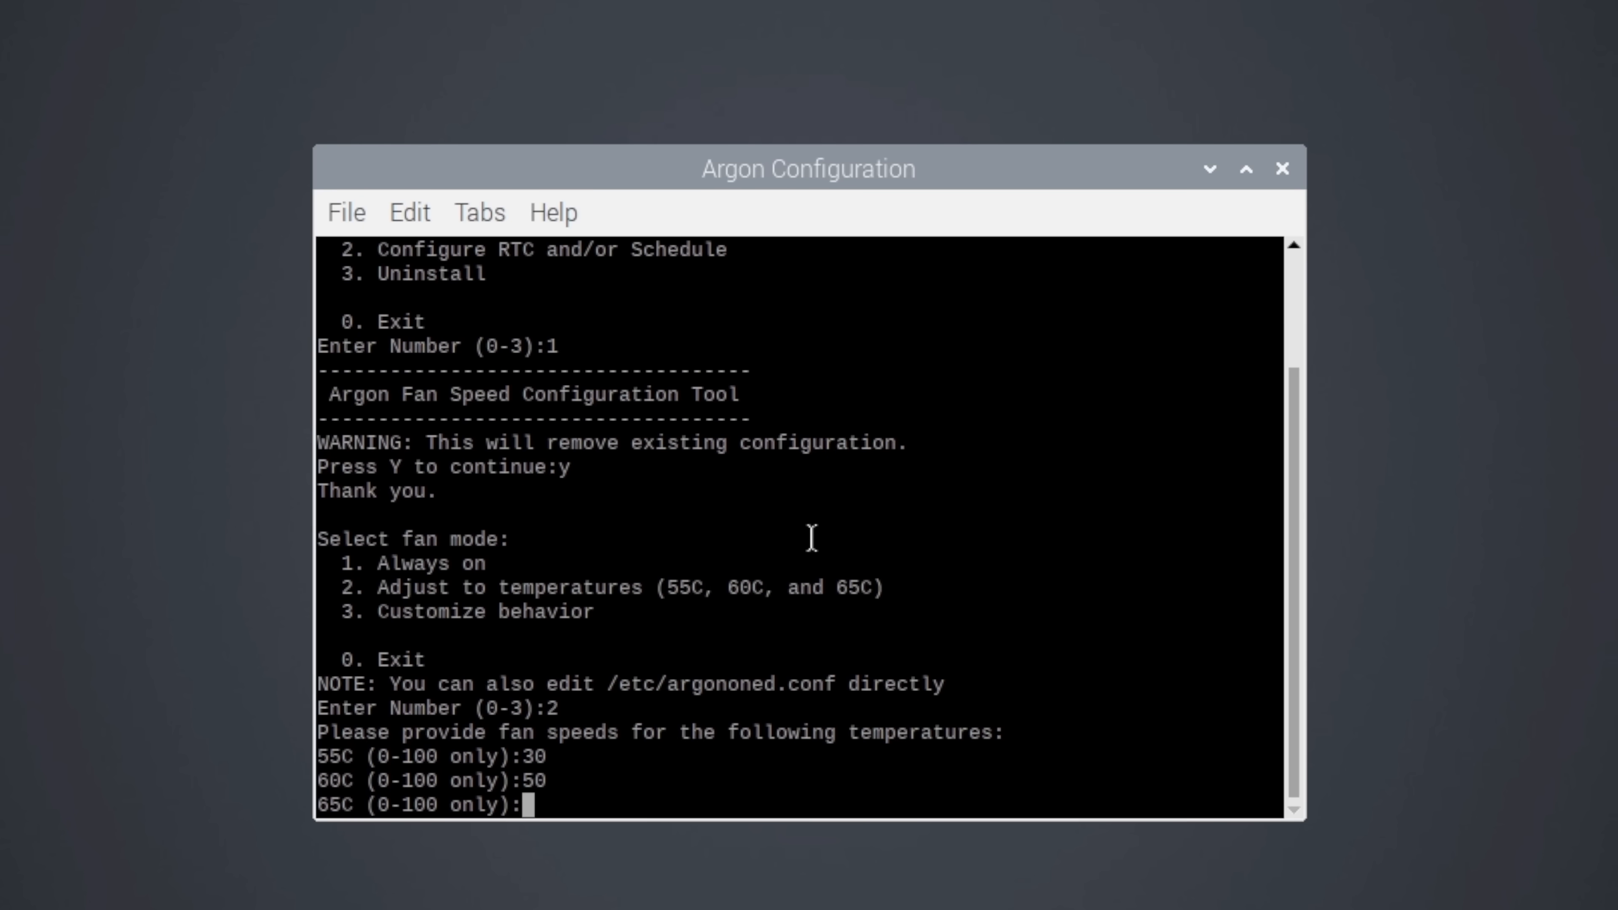
pyautogui.write('80')
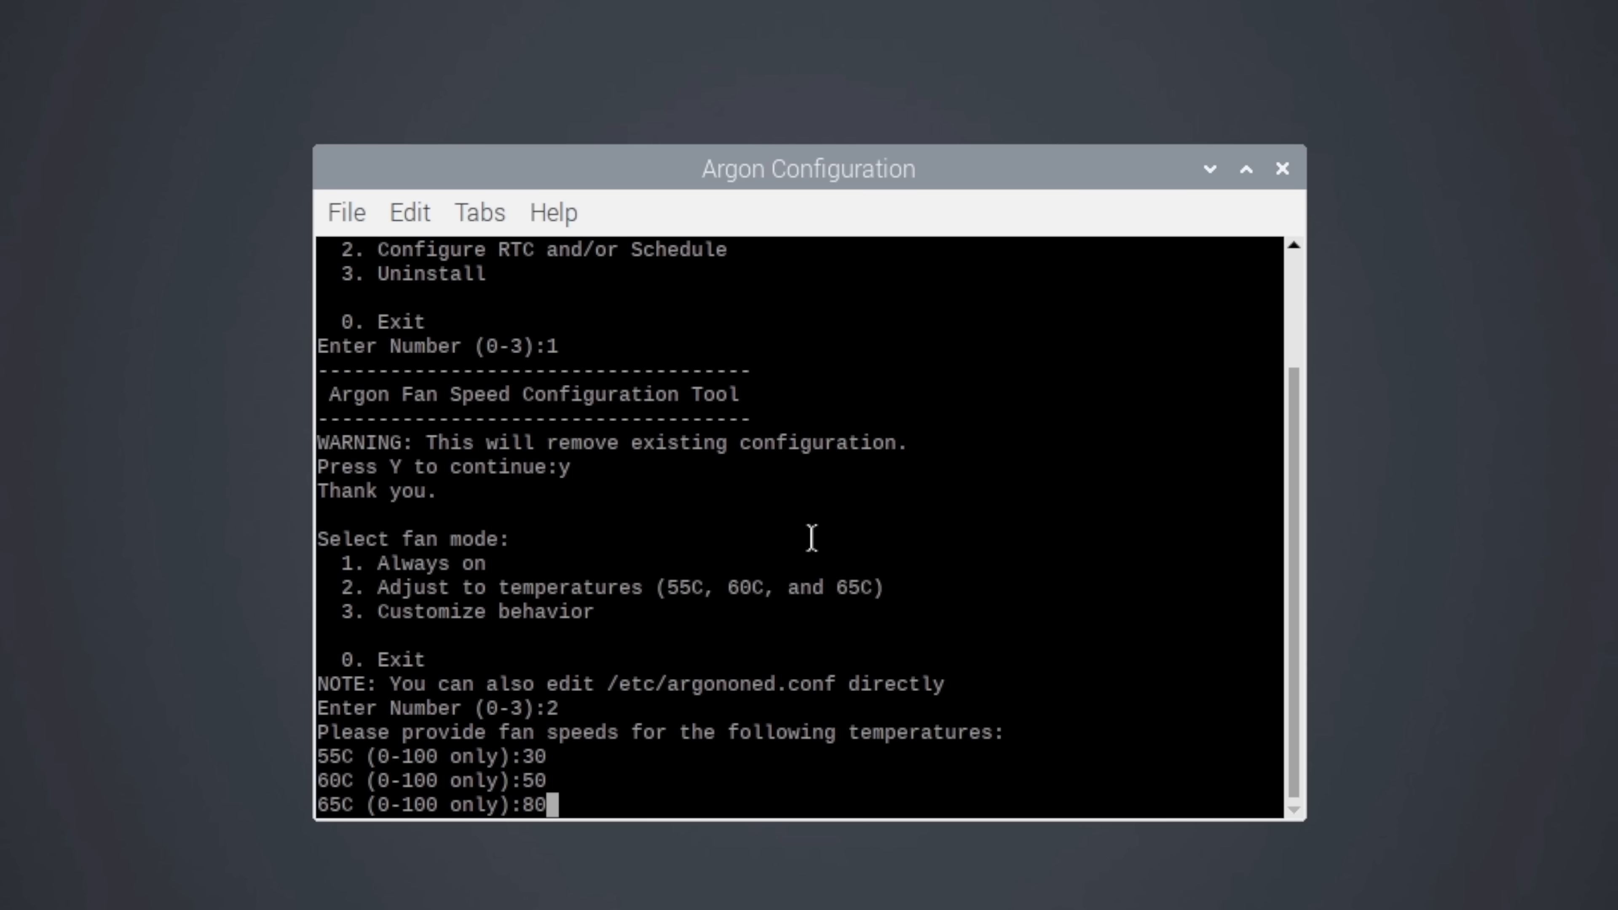
pyautogui.press('Return')
pyautogui.write('2')
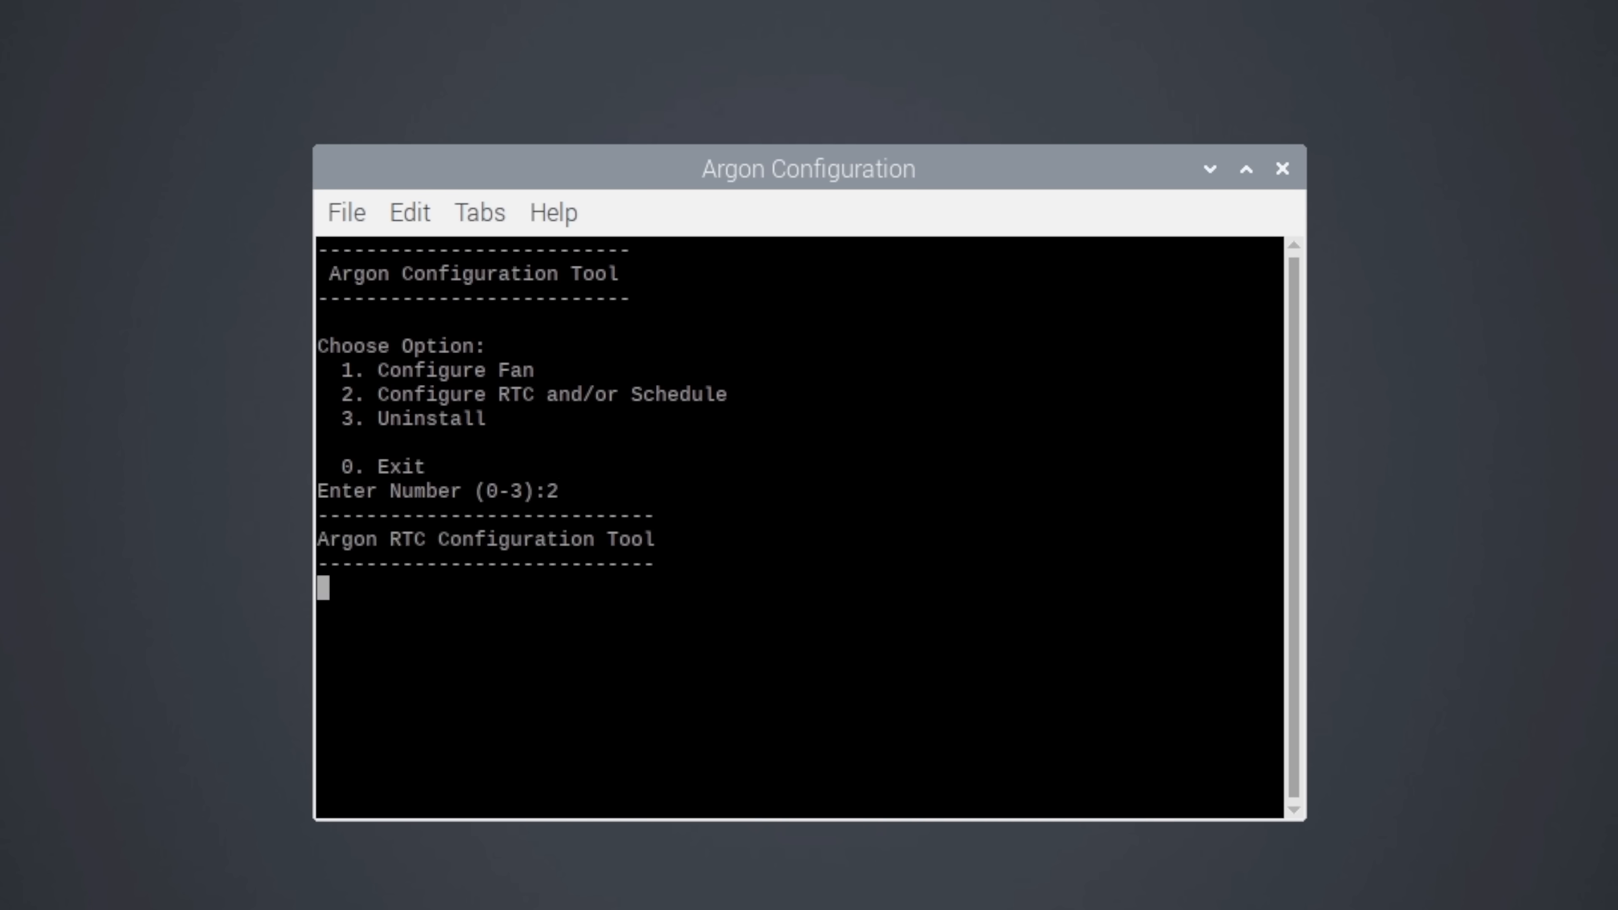
# Step: Enter the RTC and schedule settings, then exit Argon Configuration with 0
pyautogui.press('Return')
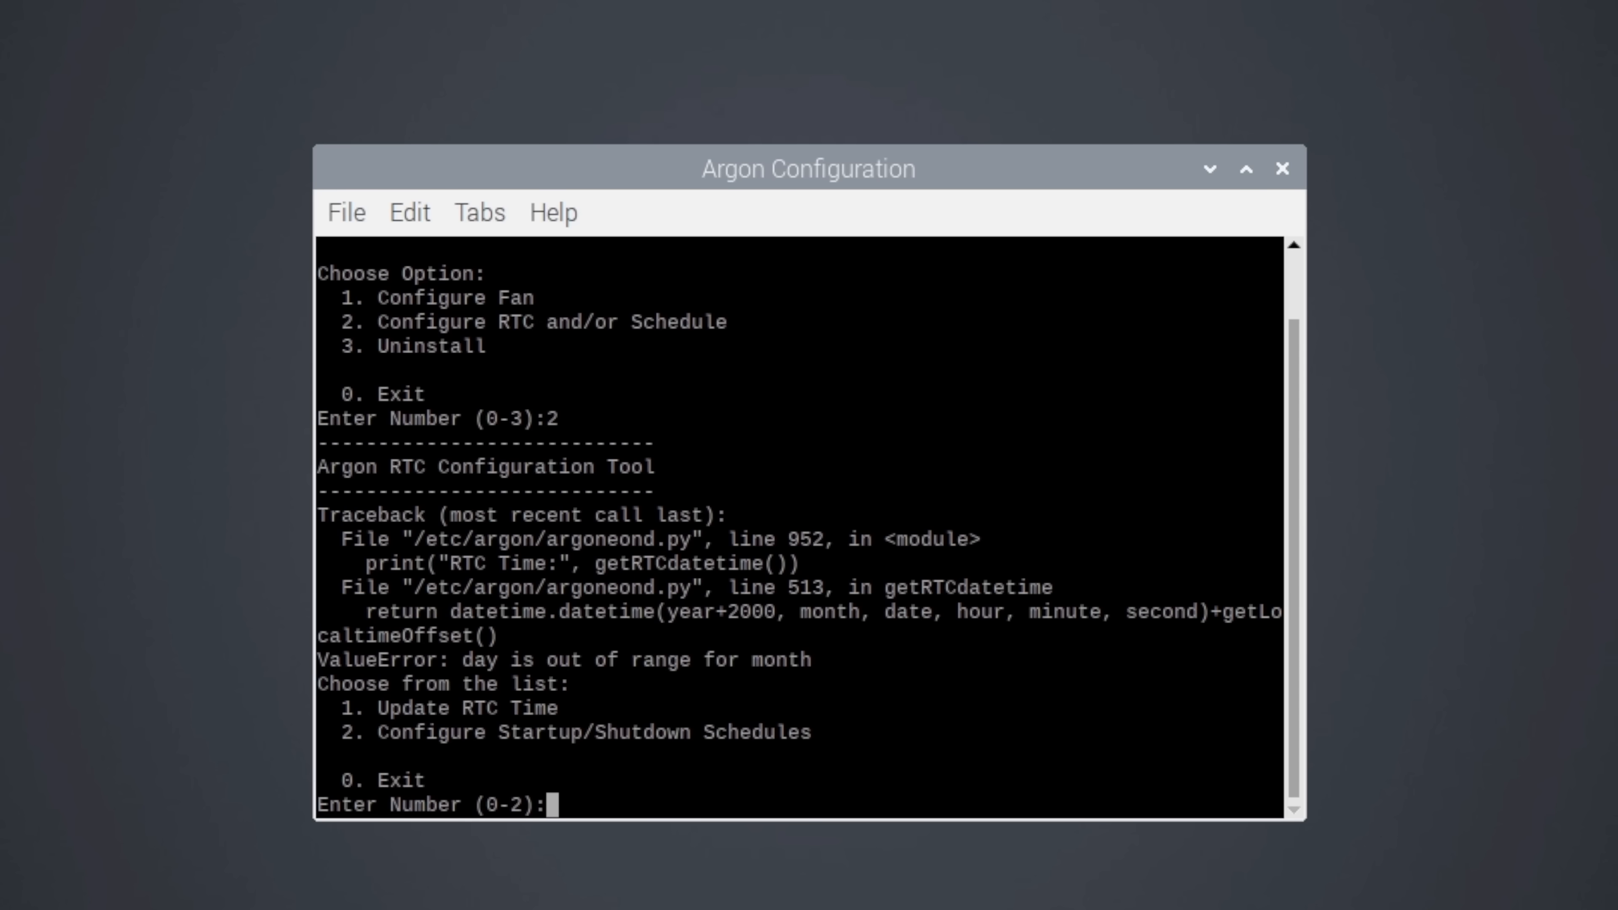
pyautogui.write('0')
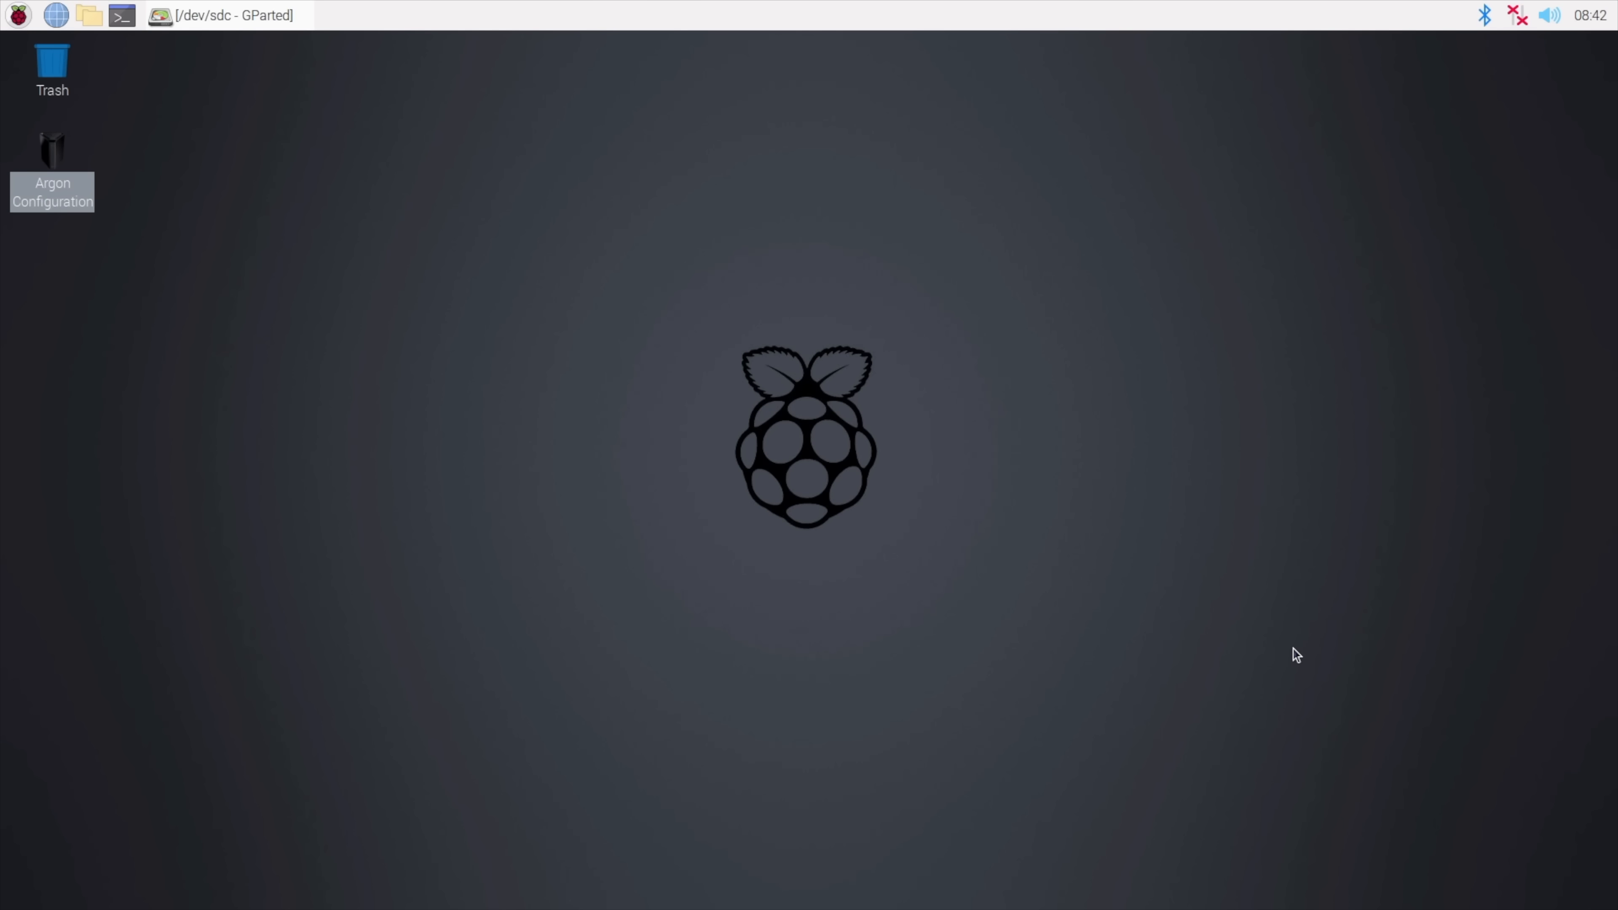
# Step: Read PiMyLifeUp's 'Installing OpenMediaVault to a Raspberry Pi' down to its Equipment List
pyautogui.click(55, 14)
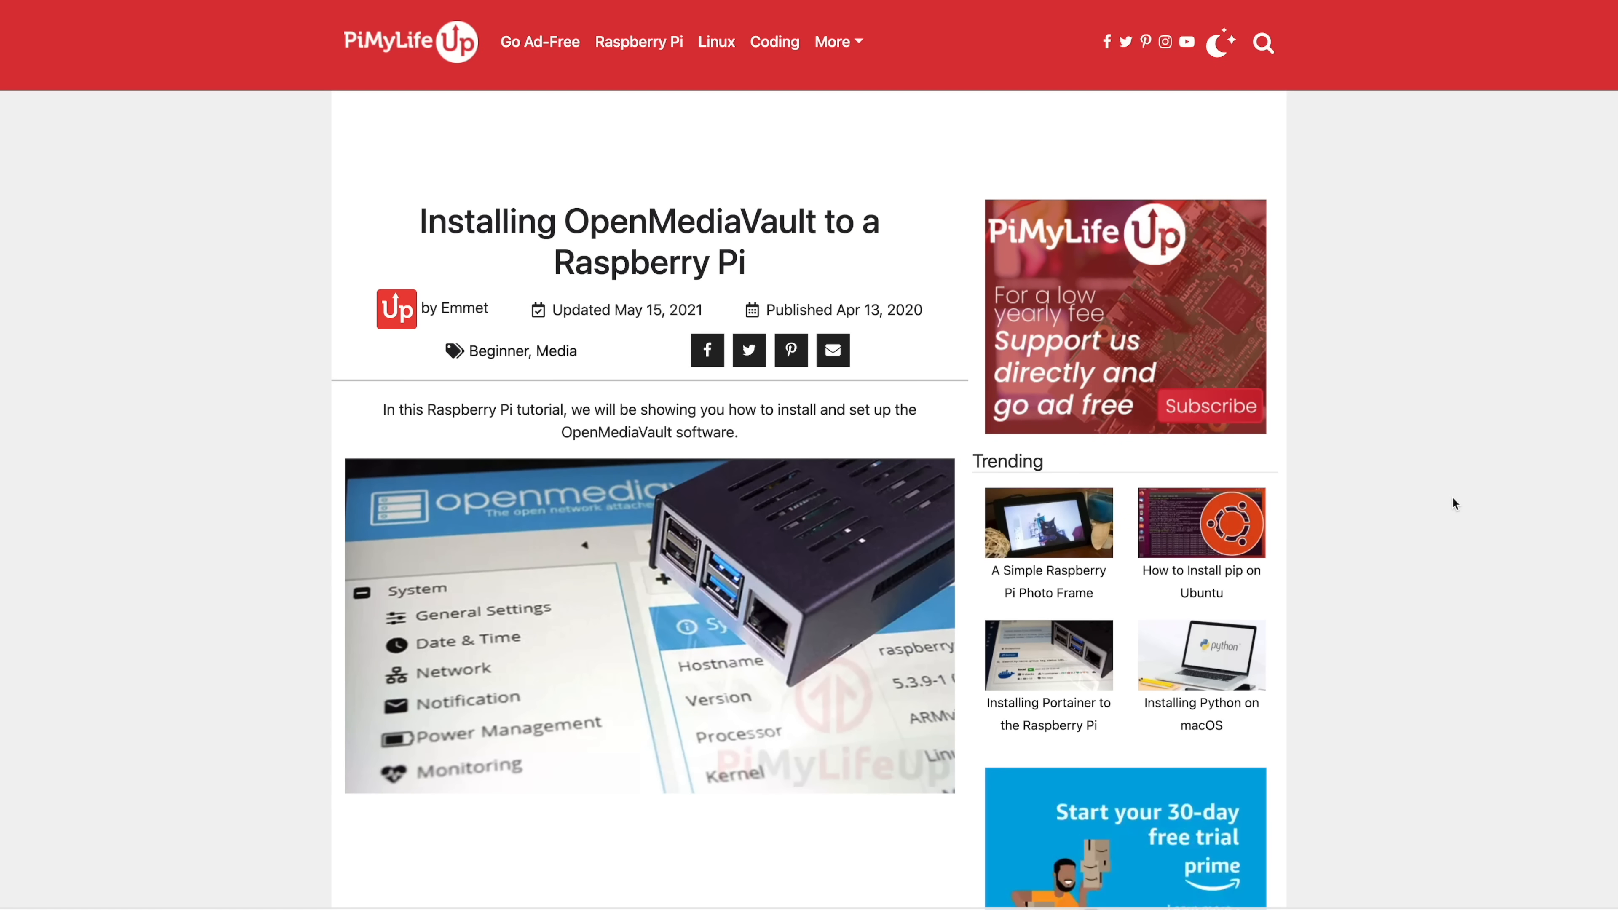
pyautogui.scroll(-3)
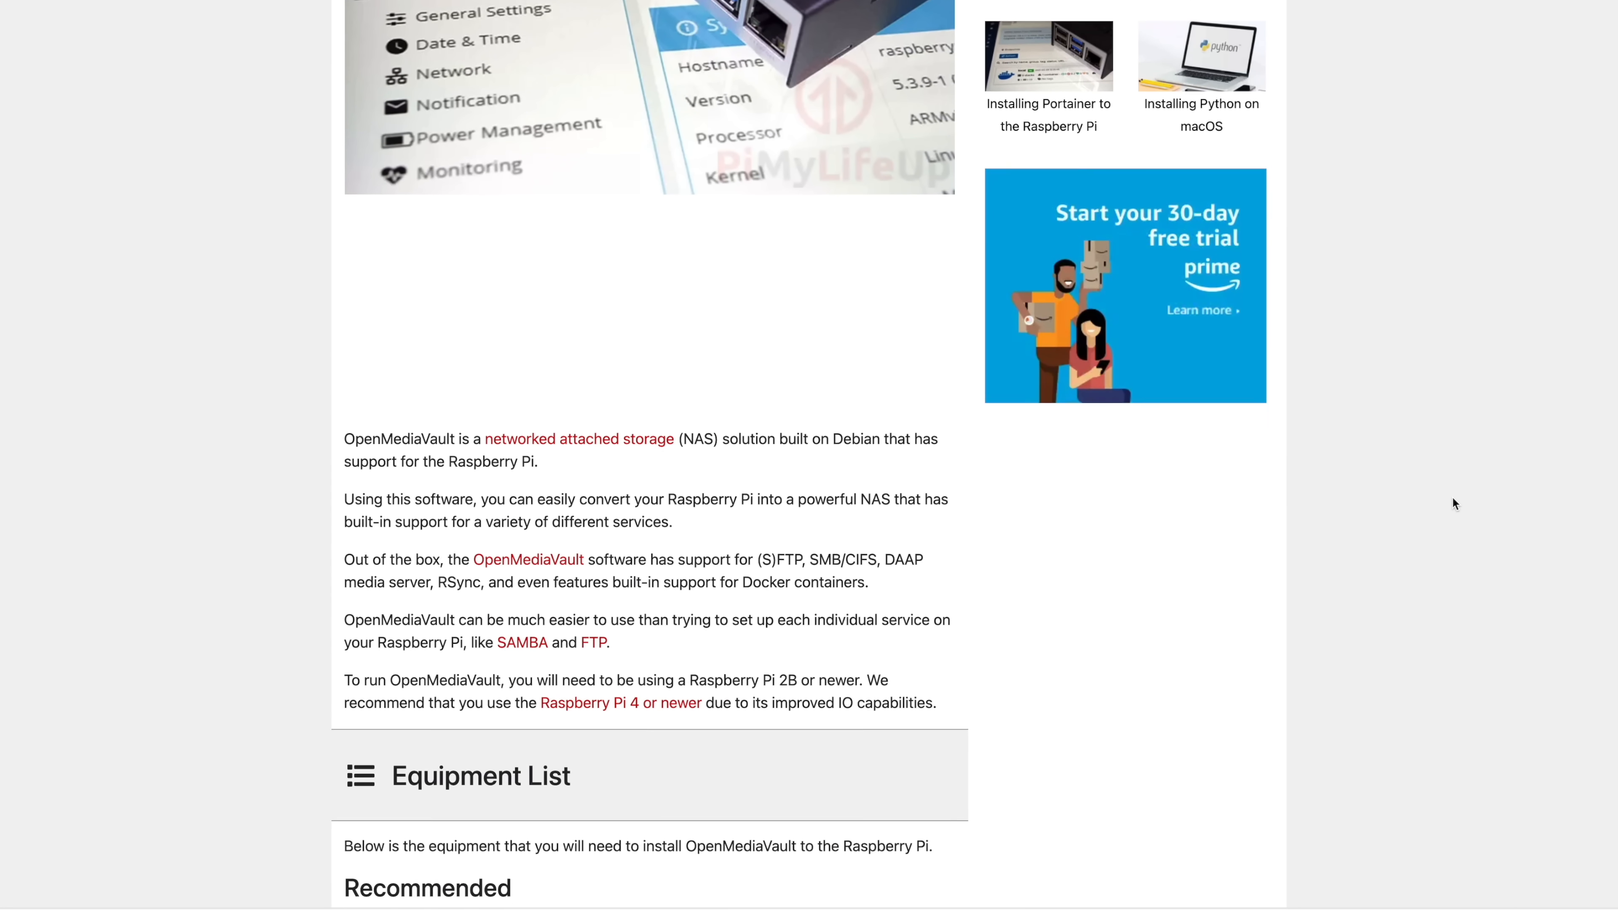
pyautogui.scroll(-3)
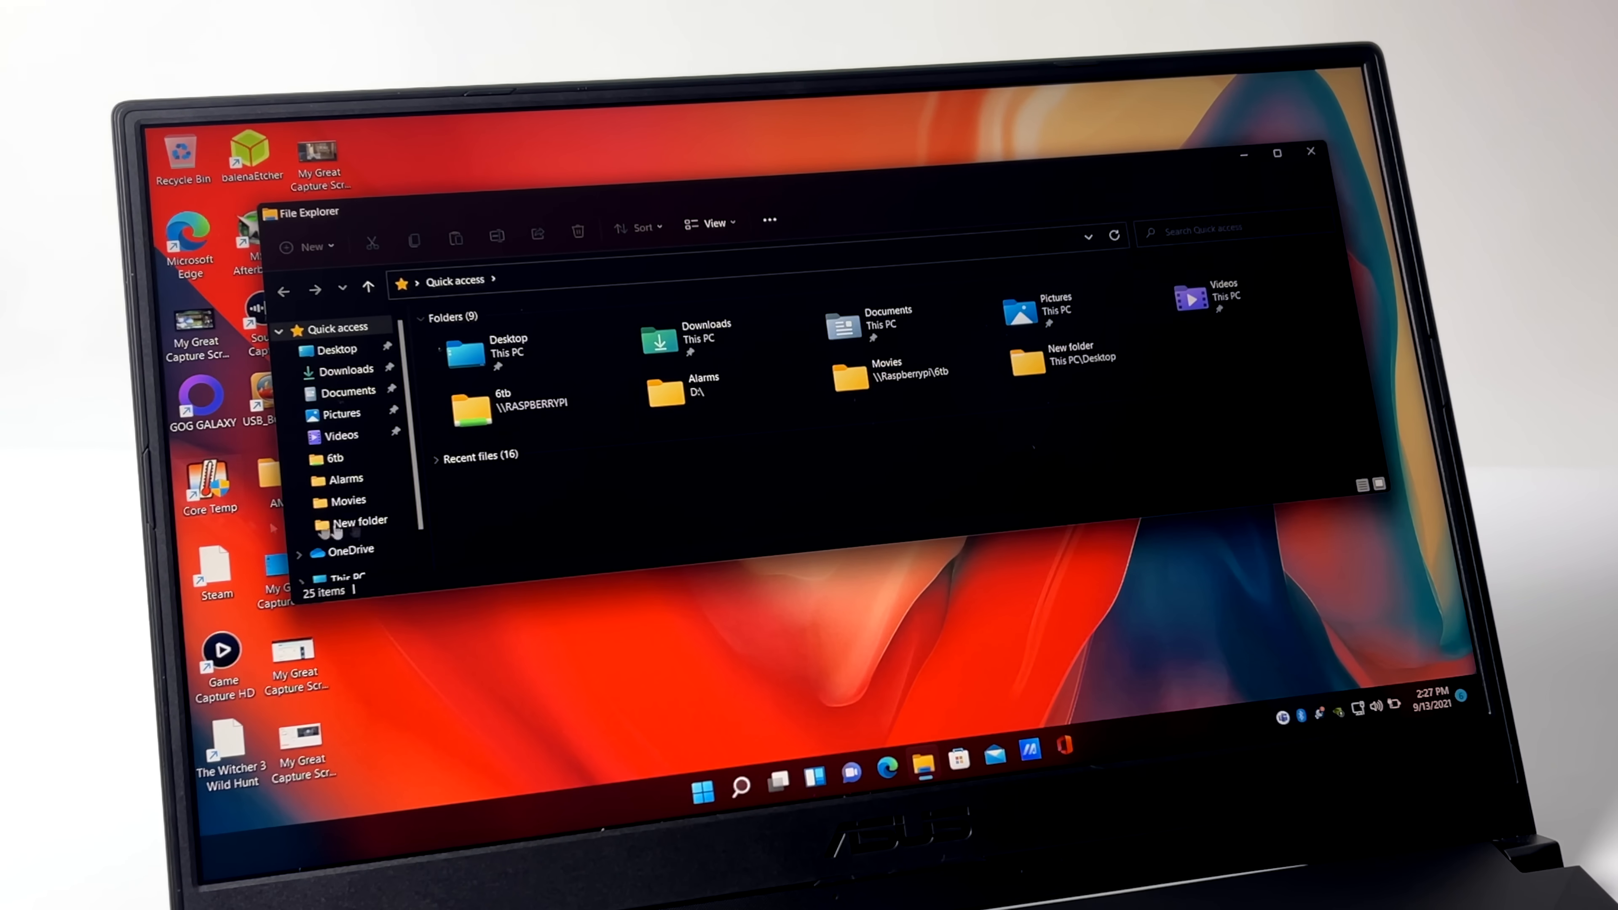
# Step: Copy the three mp4 movies from New folder into Movies on RASPBERRYPI's 6tb share
pyautogui.click(349, 555)
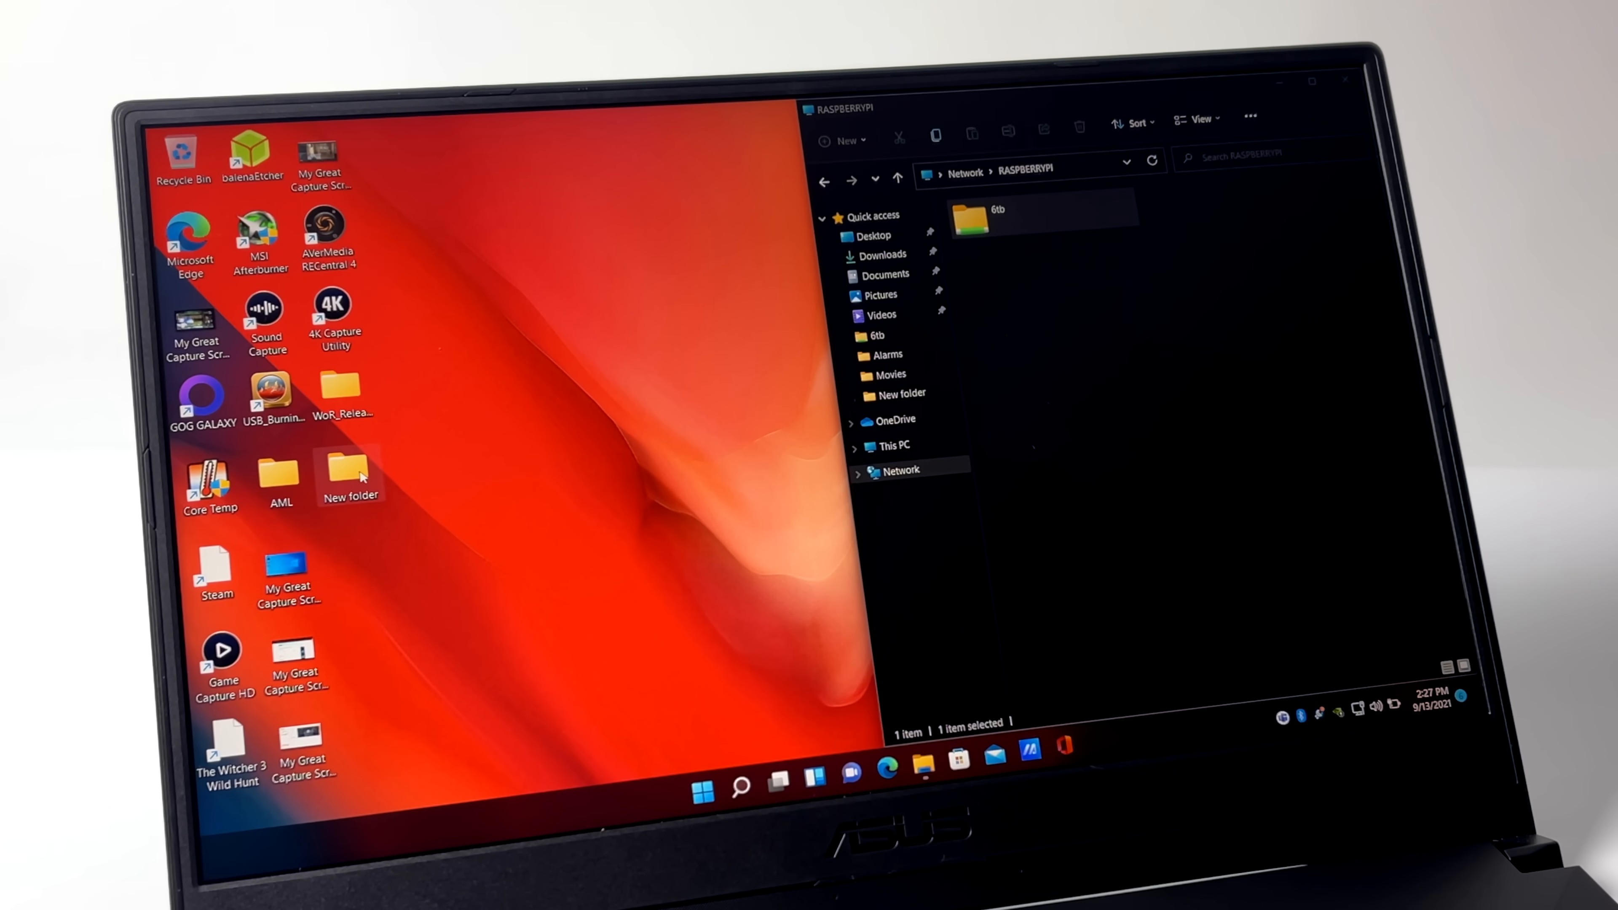
pyautogui.doubleClick(350, 470)
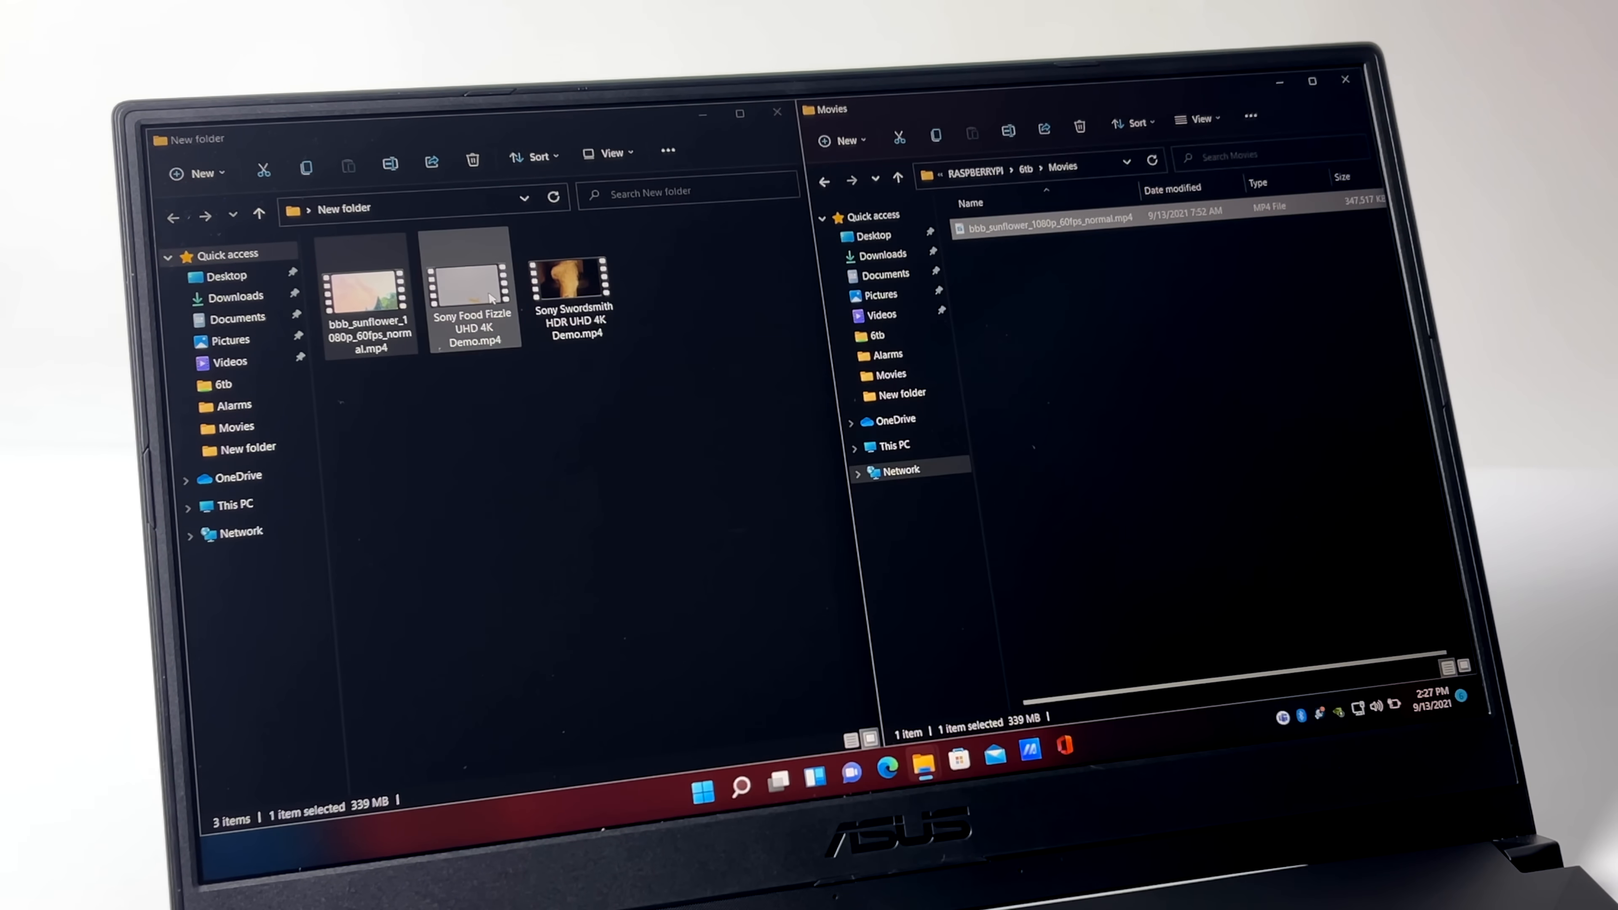
pyautogui.click(472, 273)
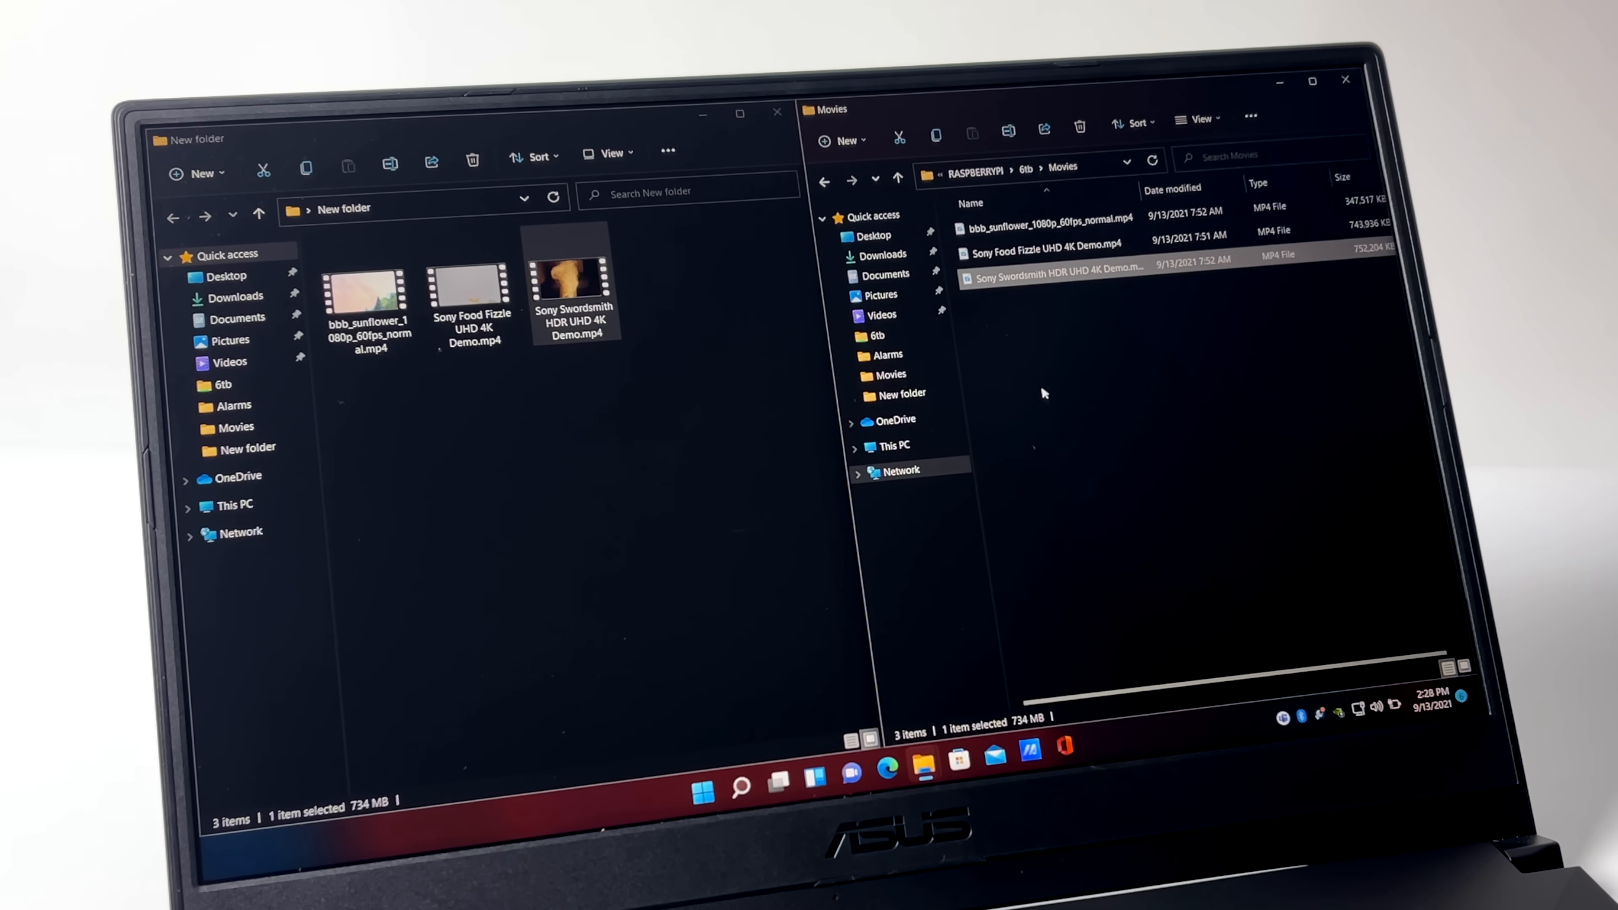
pyautogui.click(1044, 242)
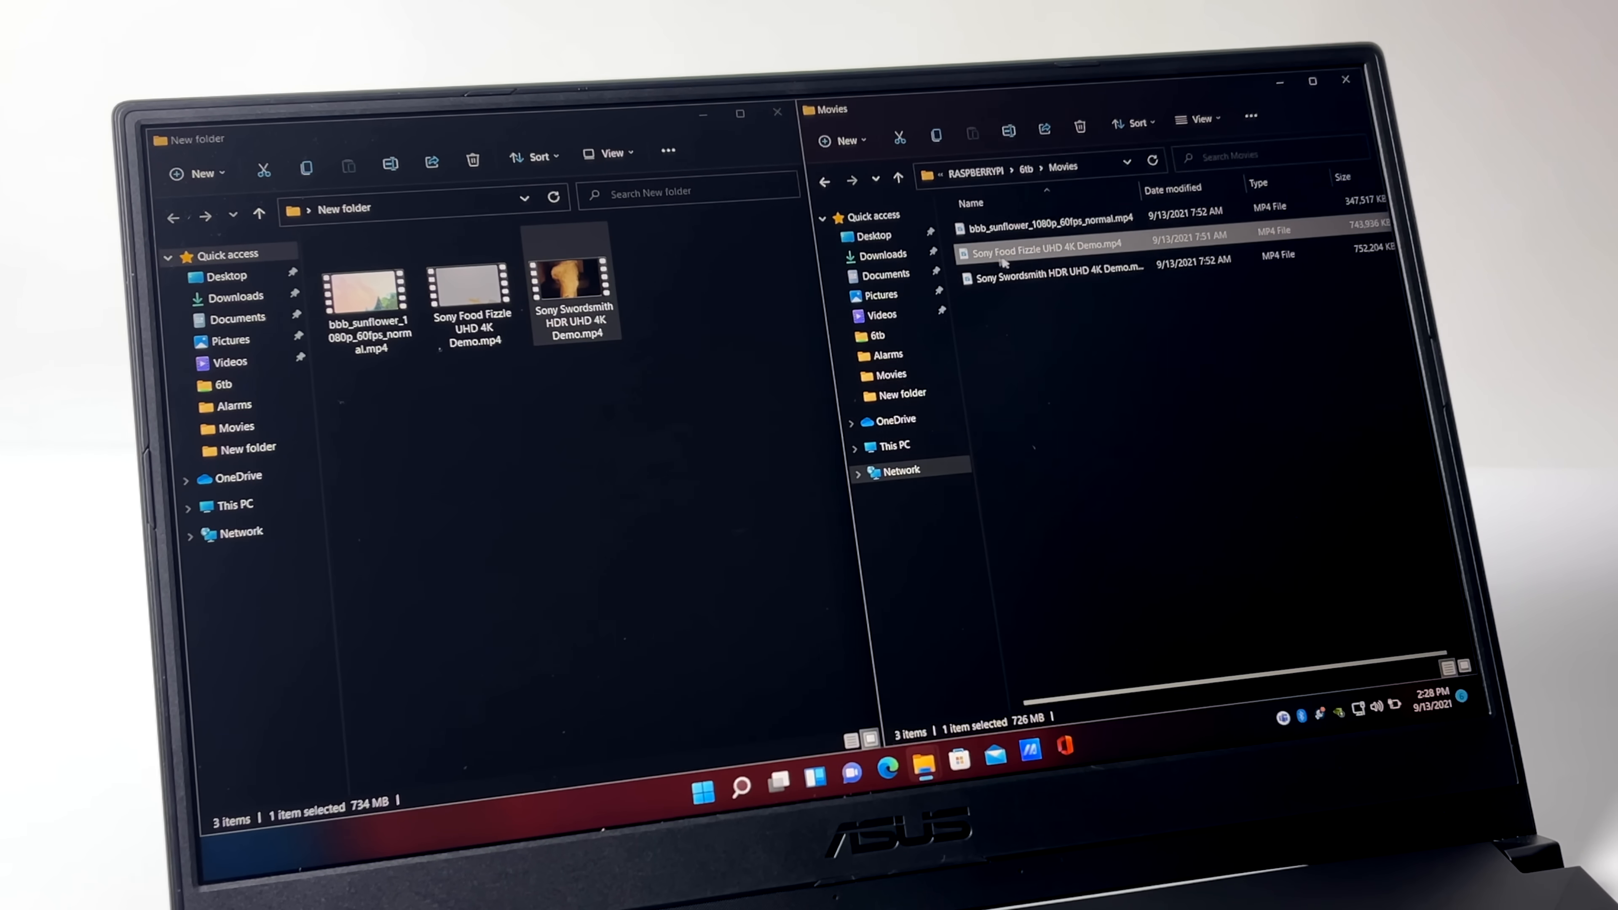
pyautogui.moveTo(777, 114)
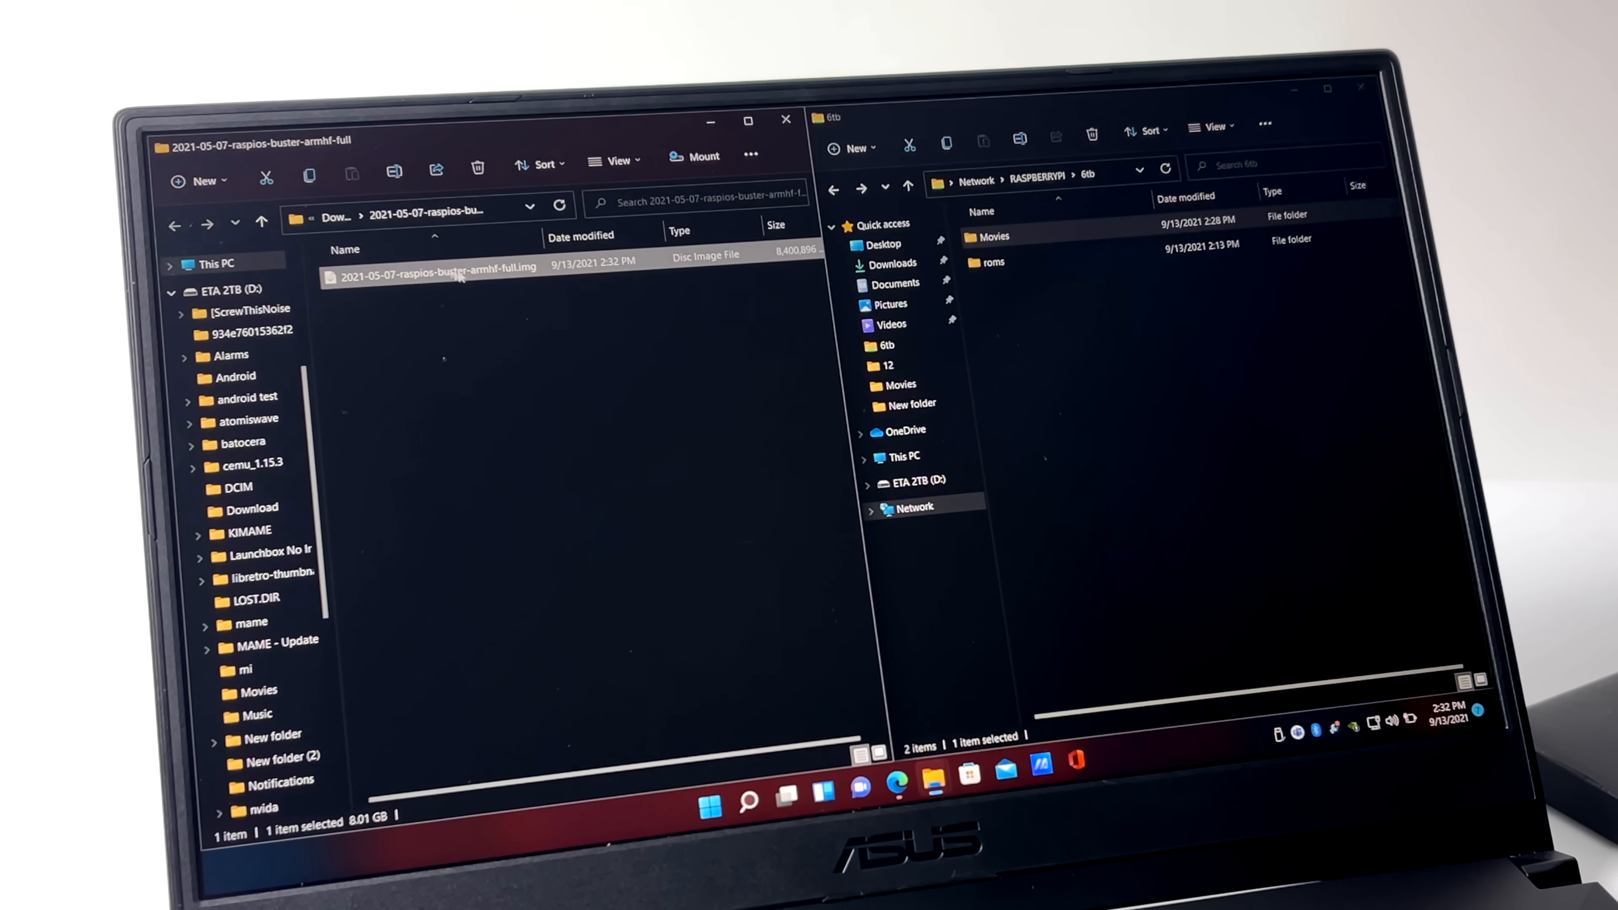
pyautogui.moveTo(790, 267)
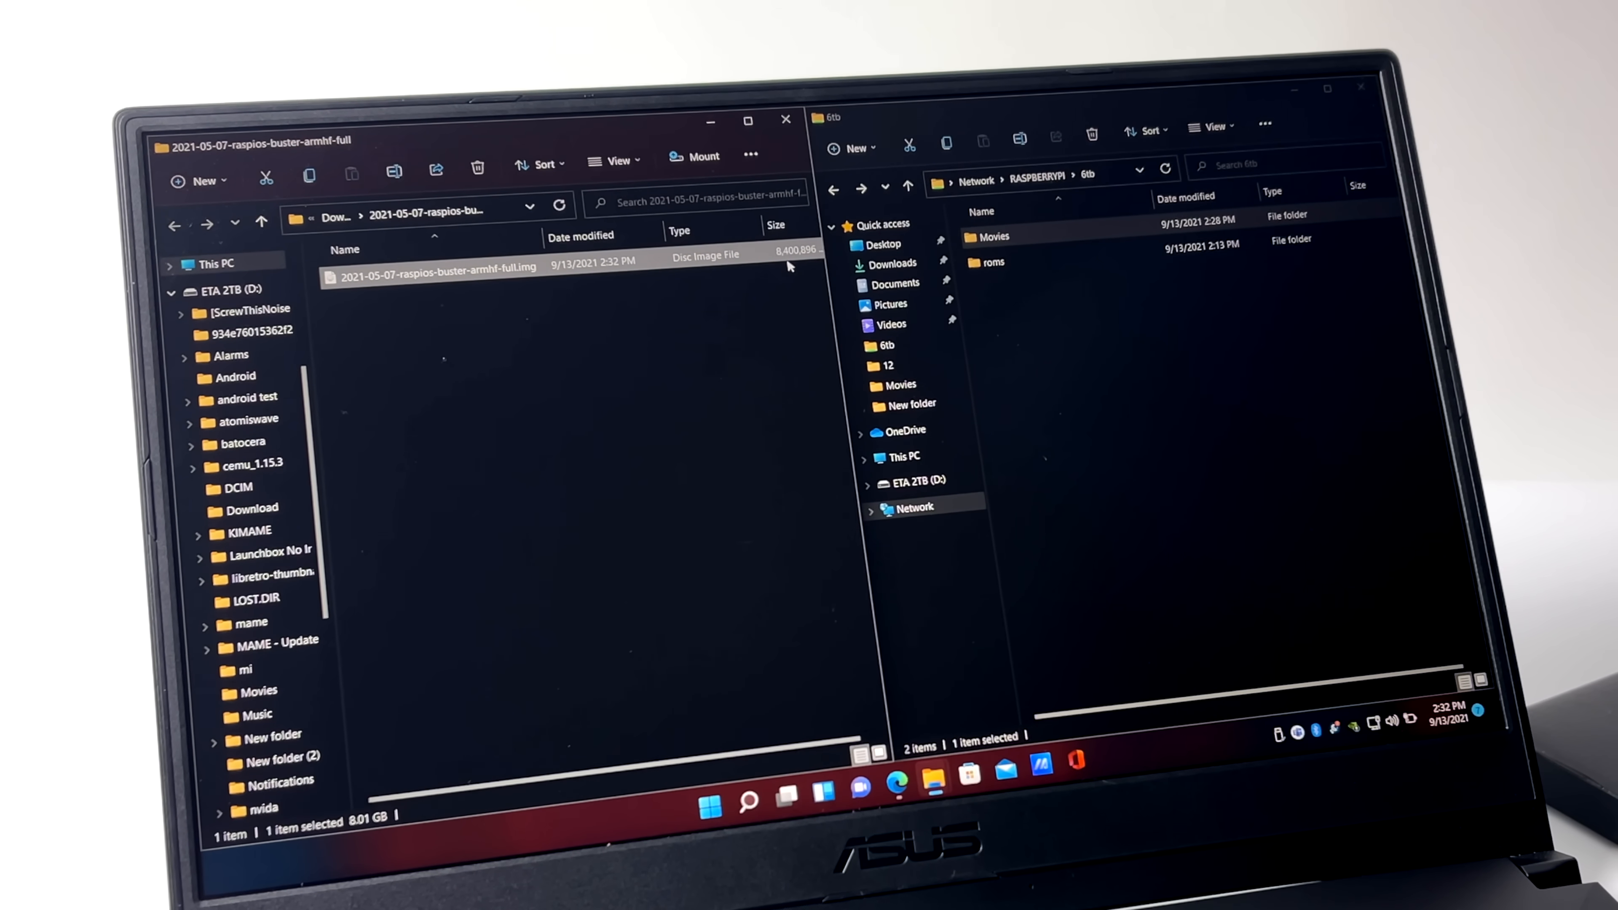